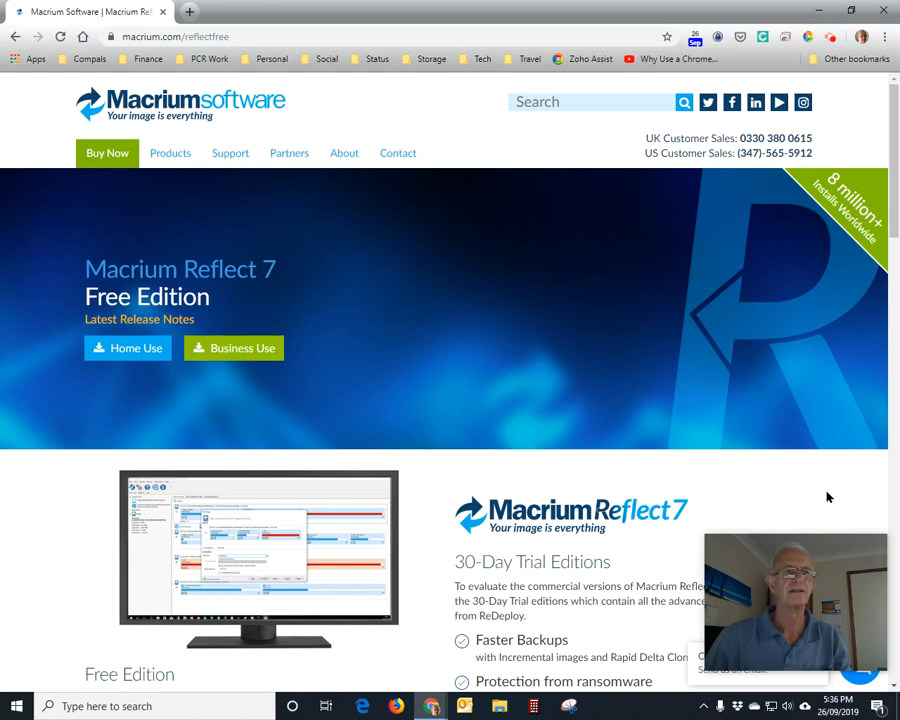
{"action": "mouse_move", "coordinate": [814, 476]}
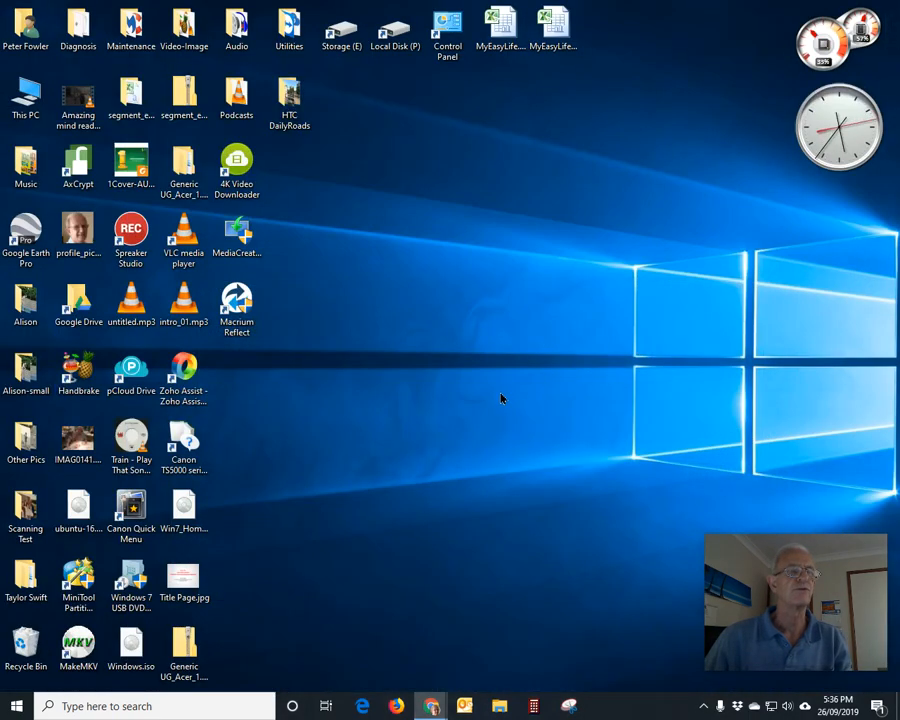
{"action": "mouse_move", "coordinate": [468, 396]}
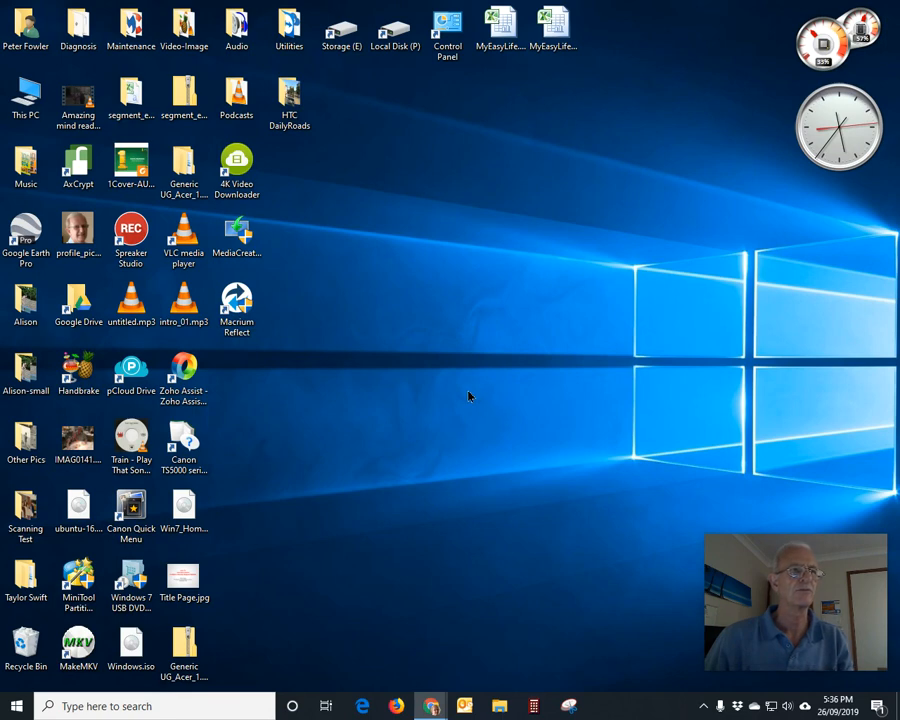
{"action": "mouse_move", "coordinate": [292, 326]}
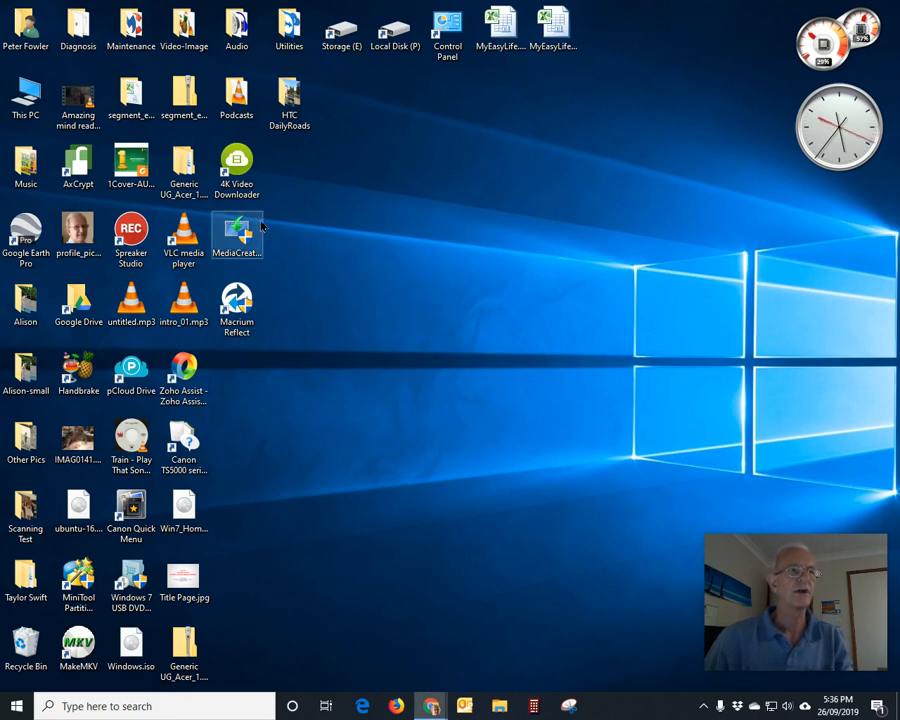
- Select the This PC shortcut on the desktop once Chrome is minimised
{"action": "left_click", "coordinate": [26, 96]}
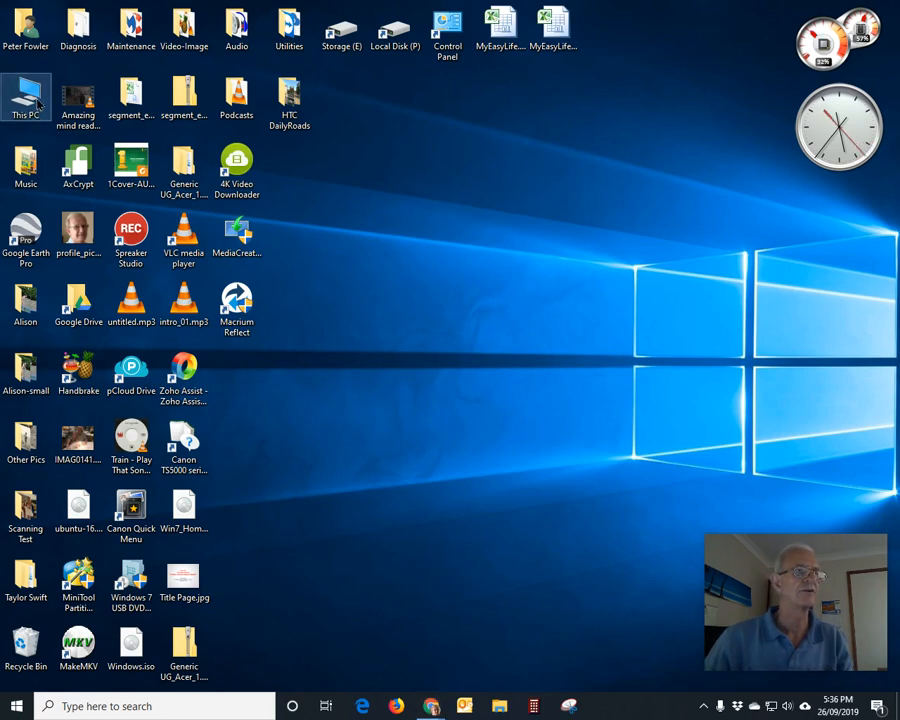
- Open This PC to list the computer's drives, including WDPP01 (H:)
{"action": "double_click", "coordinate": [24, 96]}
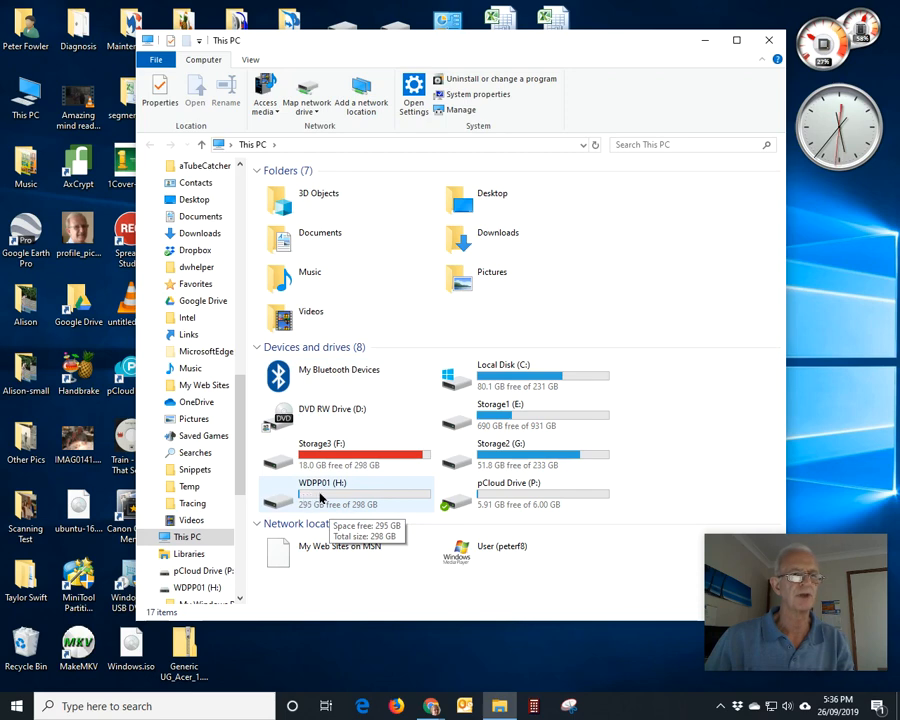
{"action": "mouse_move", "coordinate": [300, 498]}
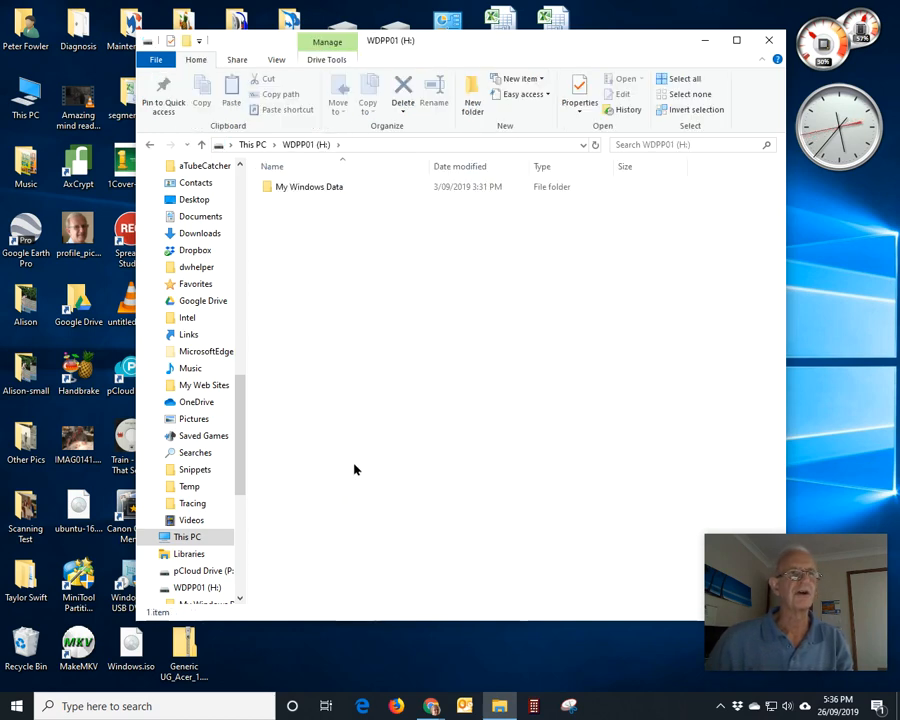
{"action": "mouse_move", "coordinate": [308, 236]}
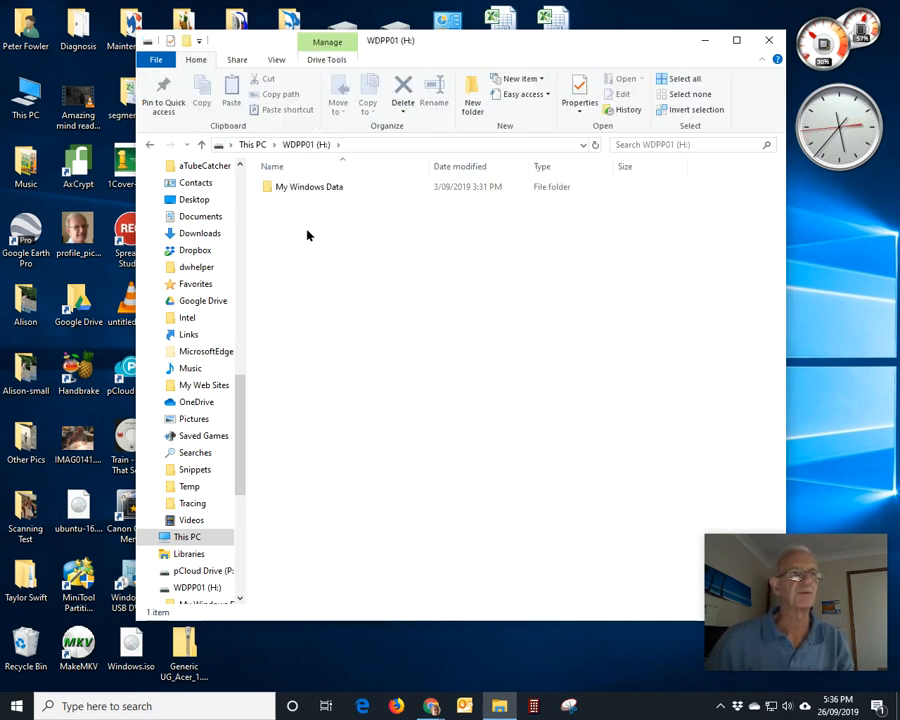
- Create a new folder on the H: drive and begin naming it 'Macrium'
{"action": "right_click", "coordinate": [308, 236]}
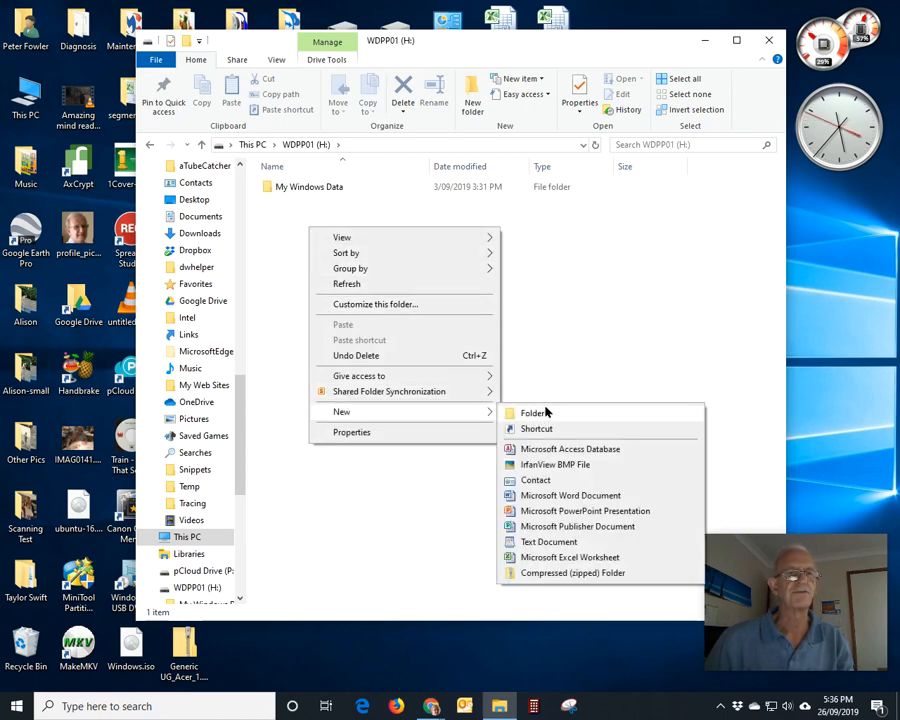
{"action": "left_click", "coordinate": [532, 412]}
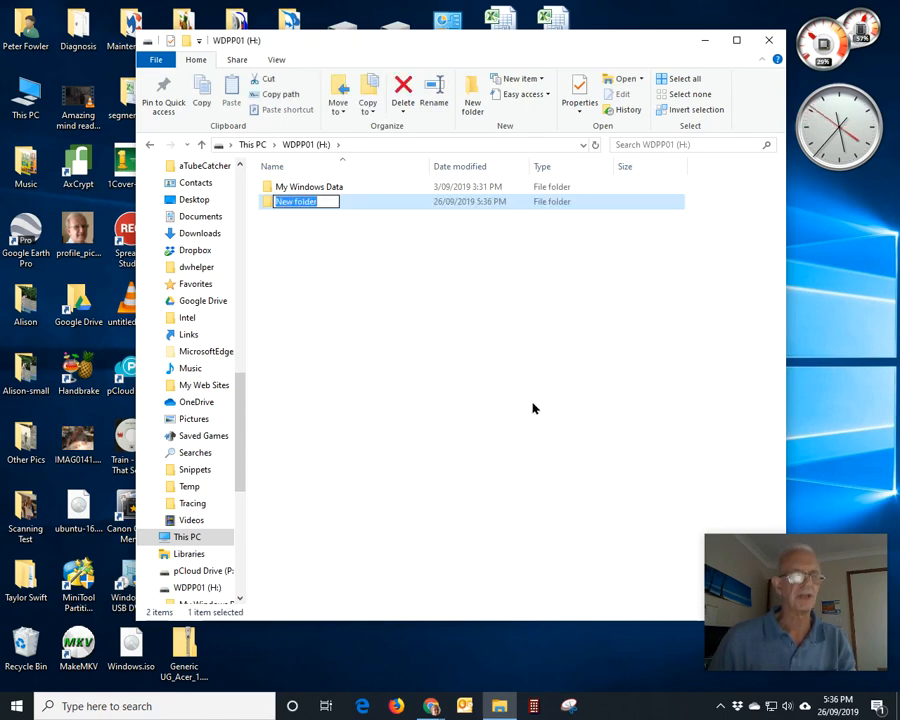
{"action": "type", "text": "Macrium"}
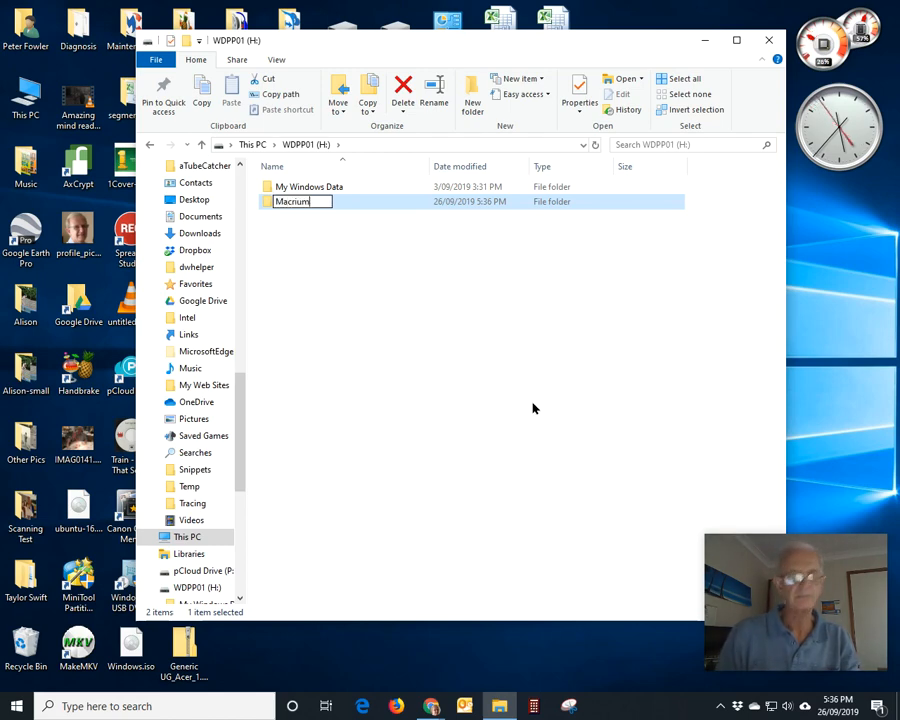
{"action": "mouse_move", "coordinate": [298, 248]}
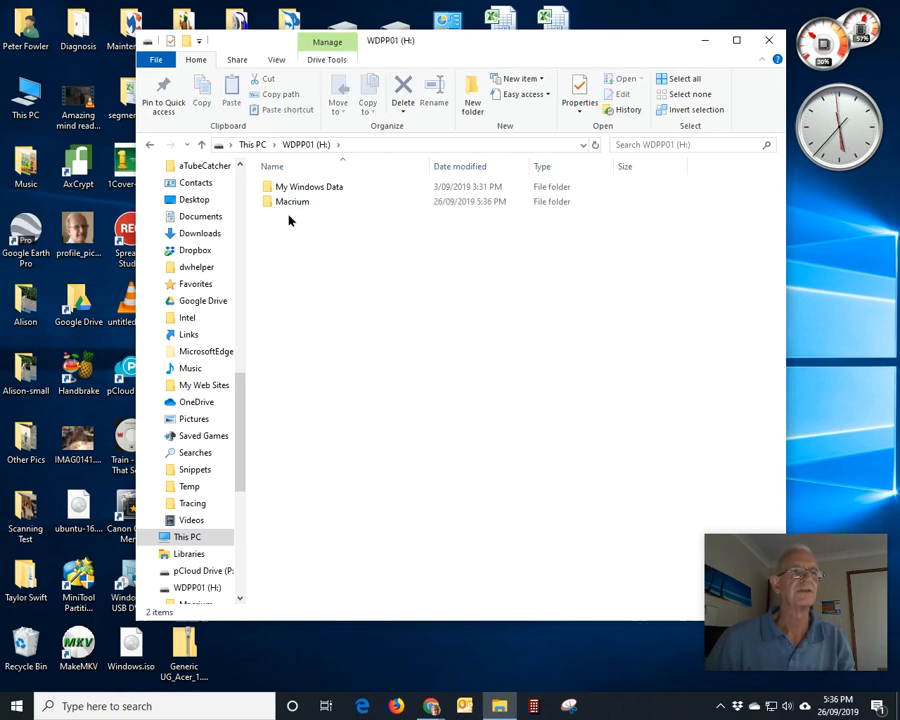
{"action": "mouse_move", "coordinate": [292, 200]}
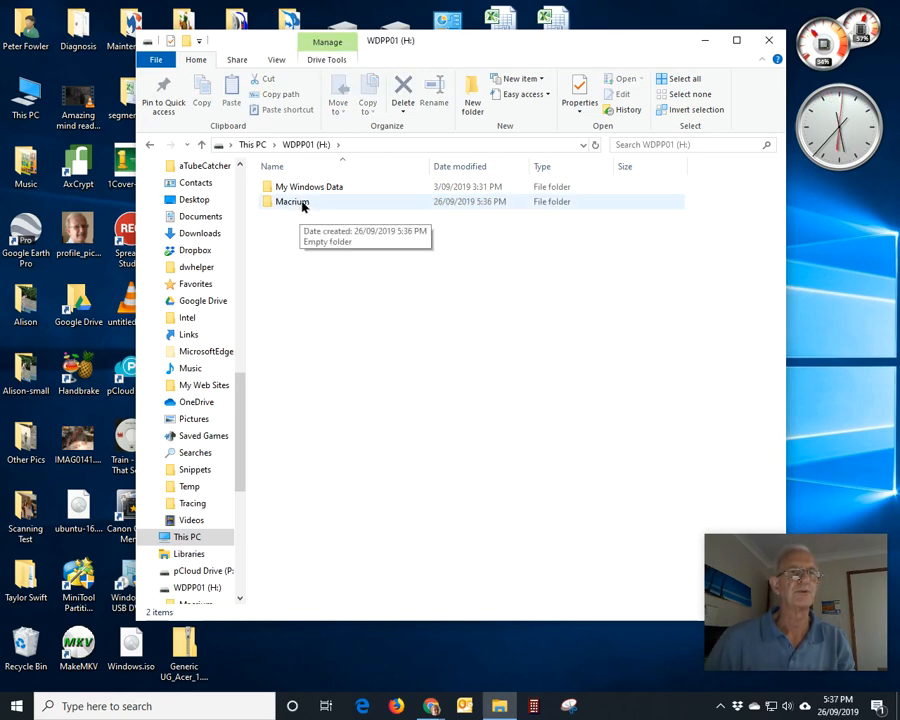
{"action": "mouse_move", "coordinate": [320, 256]}
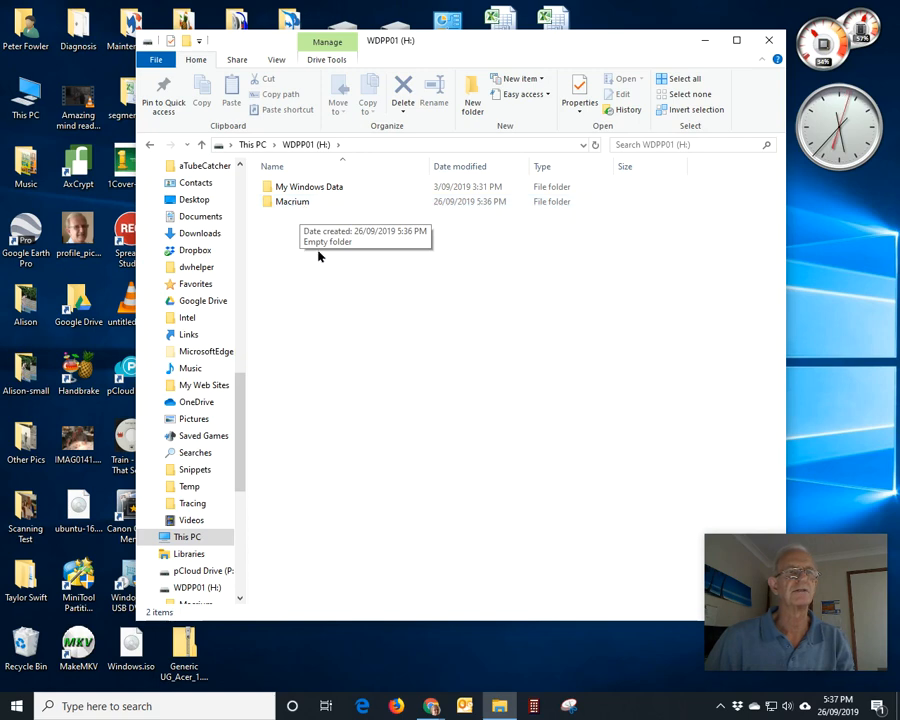
{"action": "mouse_move", "coordinate": [384, 284]}
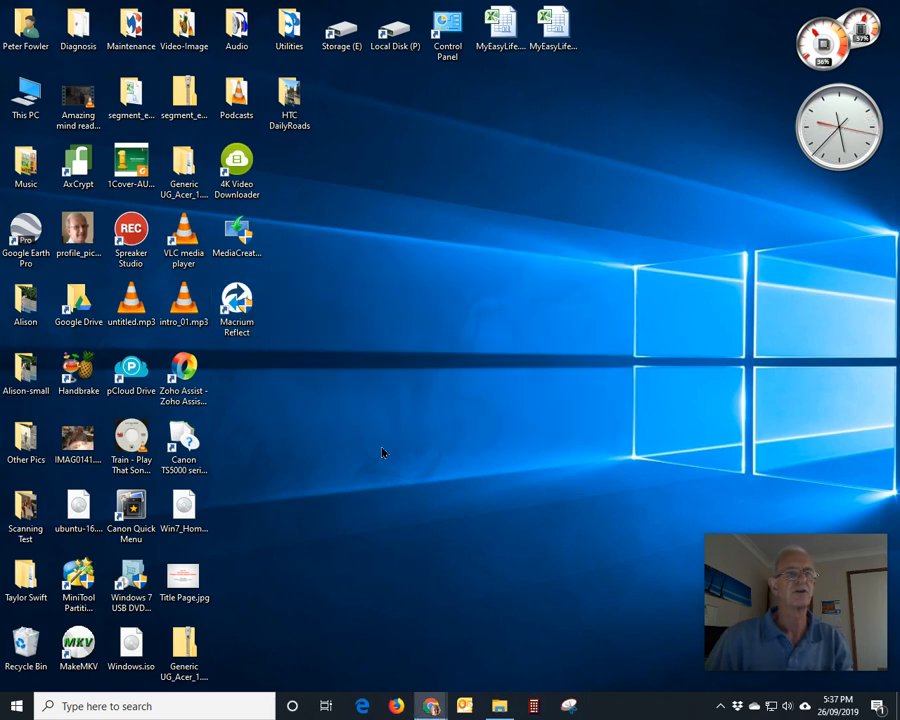
- Launch Macrium Reflect from its desktop shortcut to see the disks and partitions
{"action": "double_click", "coordinate": [236, 308]}
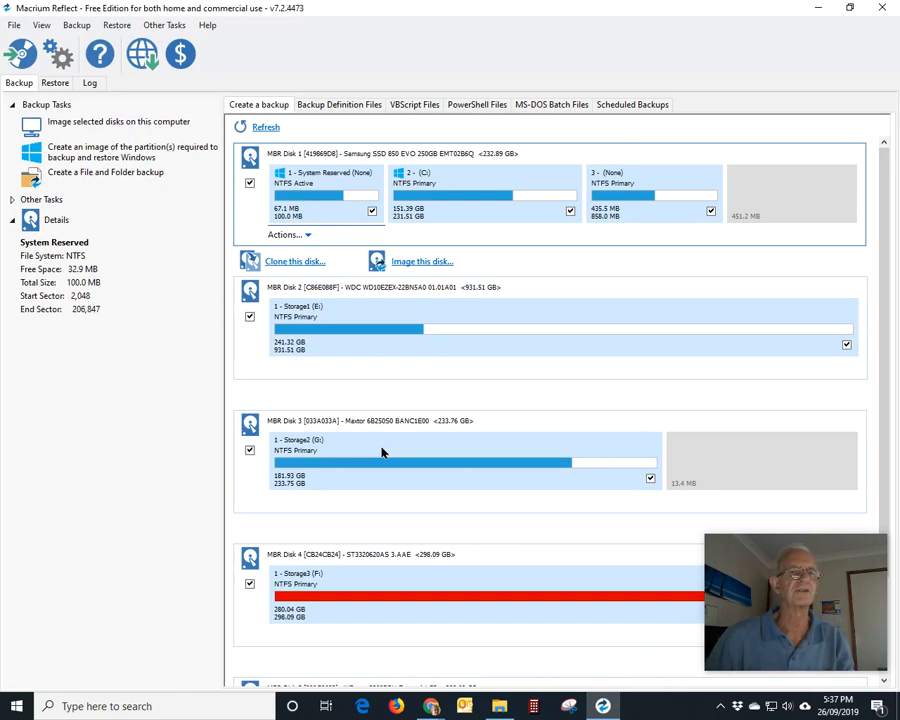
{"action": "mouse_move", "coordinate": [378, 450]}
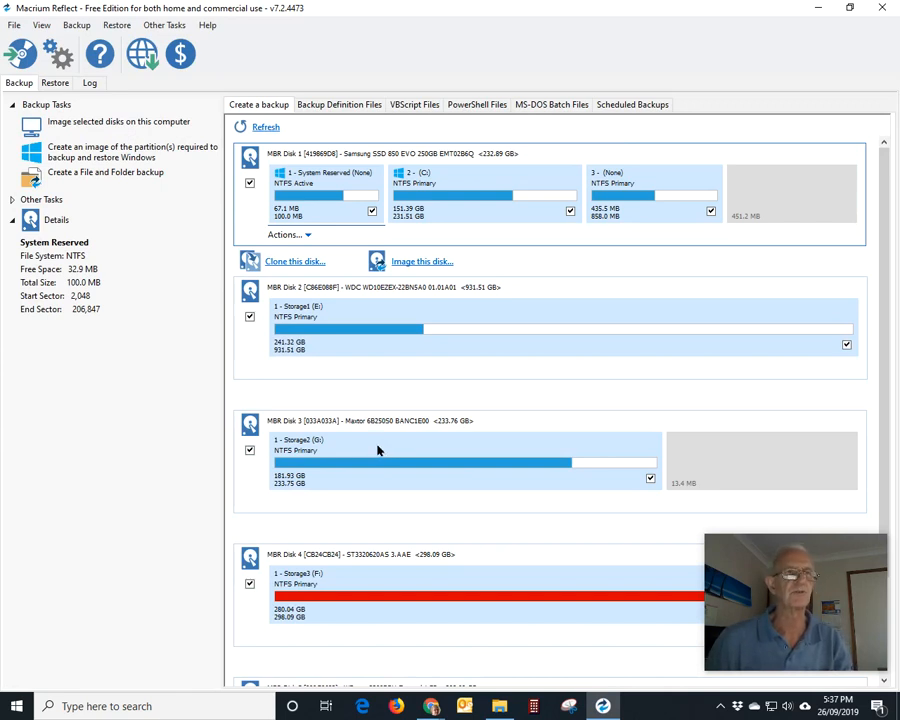
{"action": "mouse_move", "coordinate": [120, 436]}
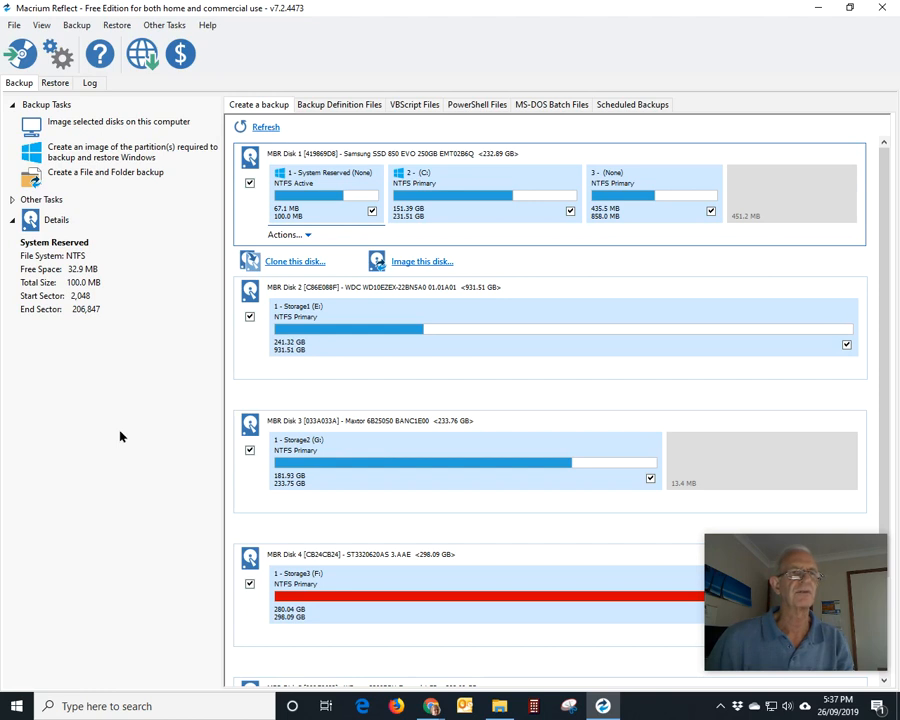
{"action": "mouse_move", "coordinate": [154, 430]}
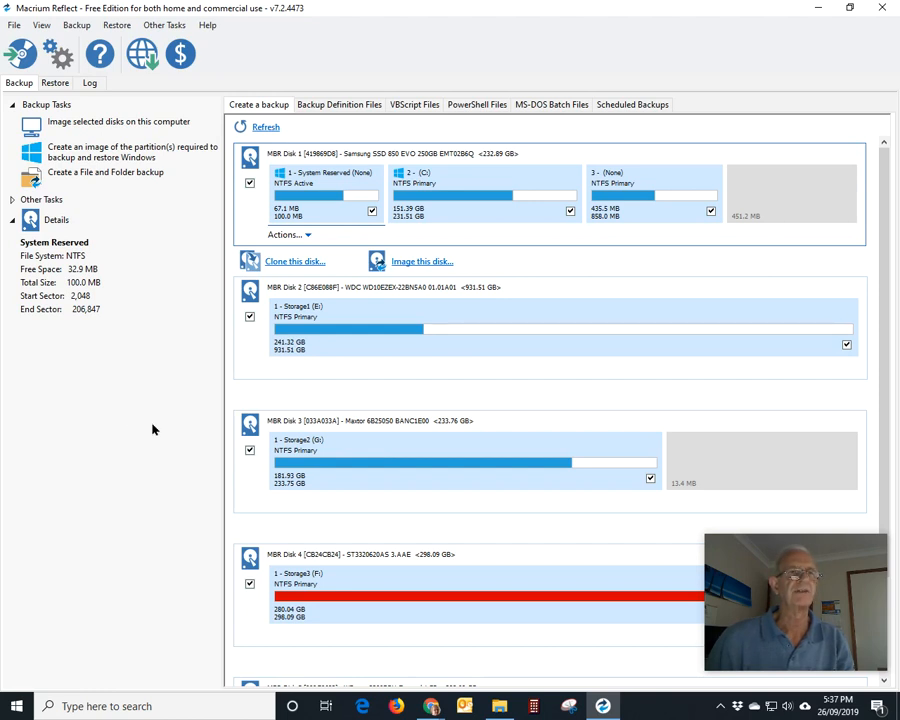
{"action": "mouse_move", "coordinate": [354, 316]}
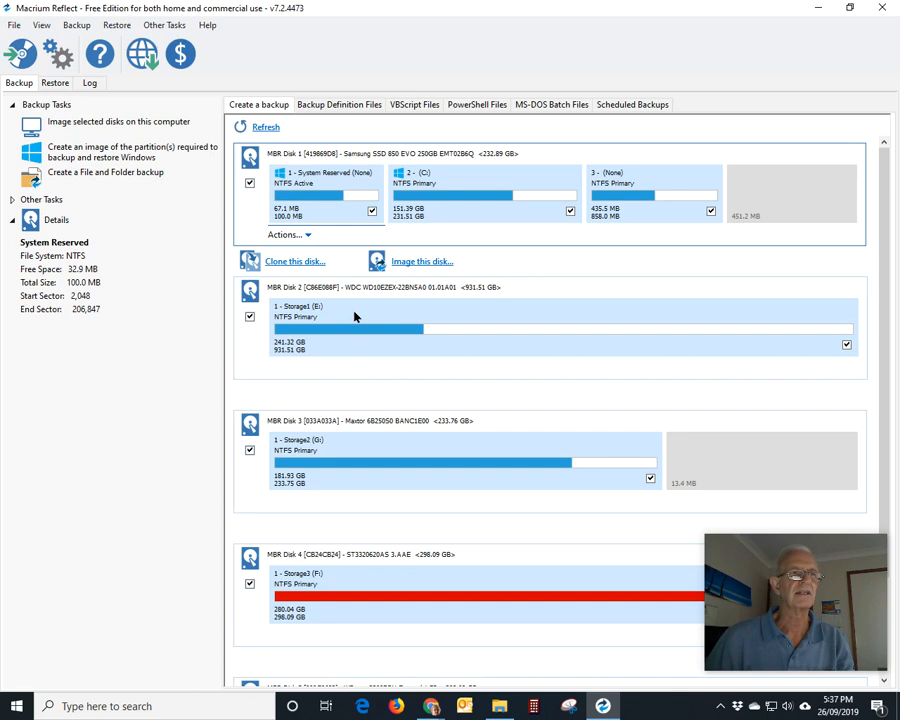
{"action": "scroll", "scroll_direction": "down", "scroll_amount": 3}
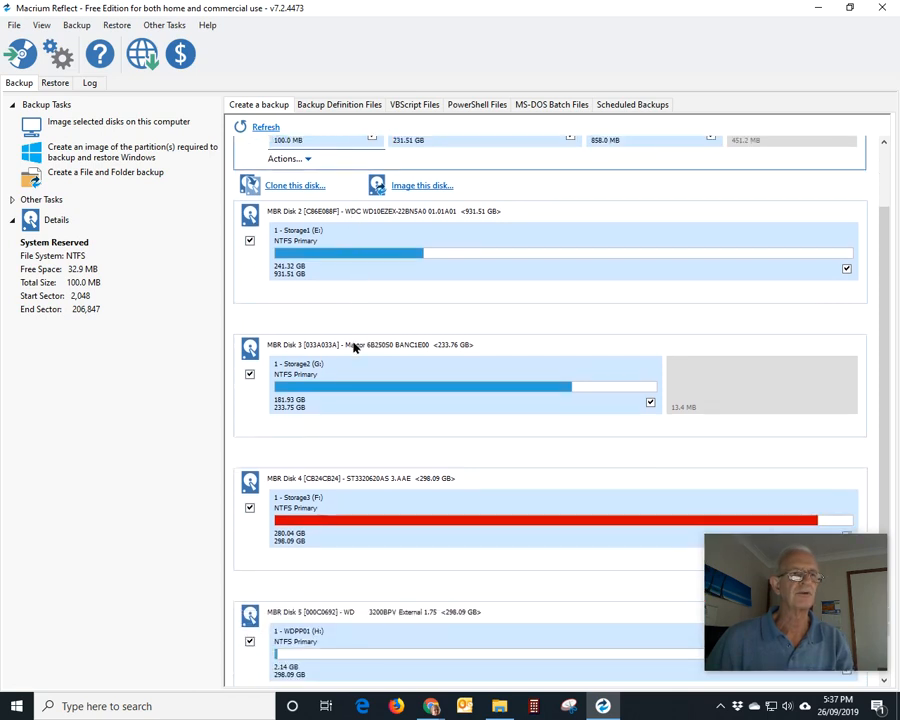
{"action": "scroll", "scroll_direction": "up", "scroll_amount": 3}
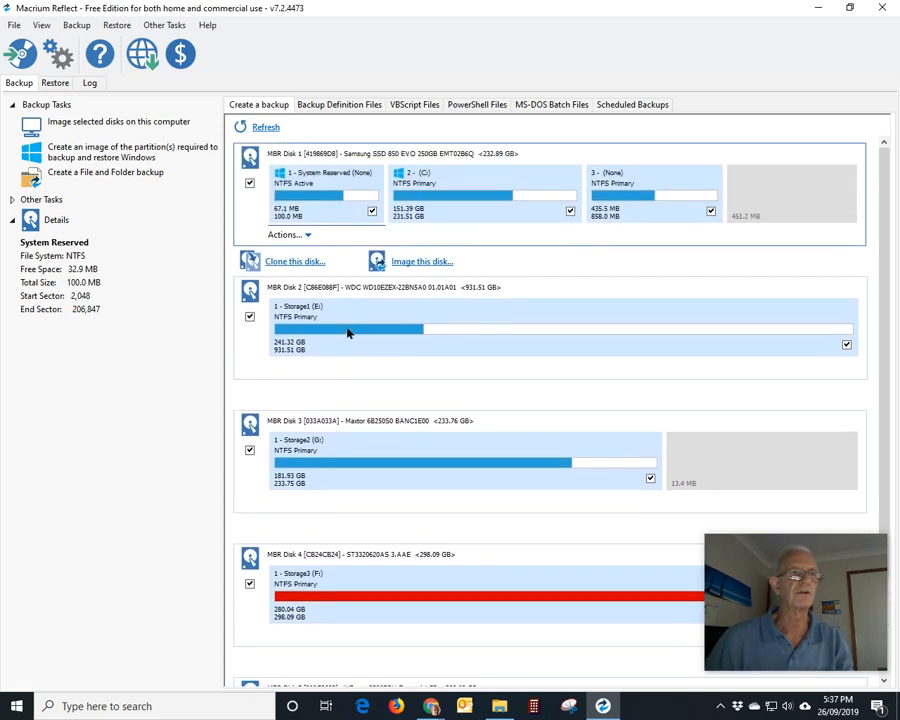
{"action": "scroll", "scroll_direction": "down", "scroll_amount": 3}
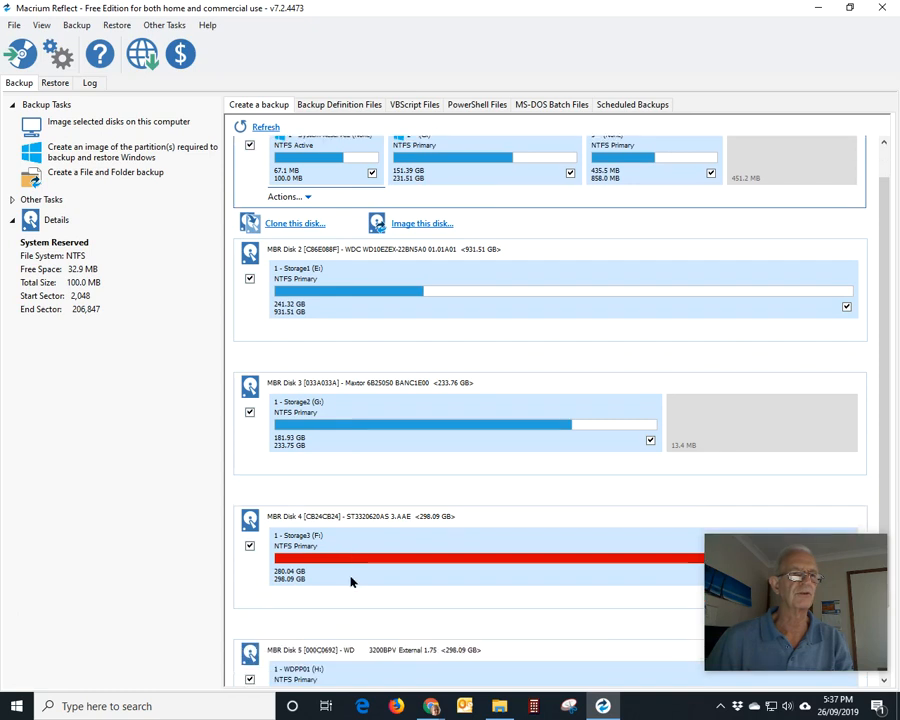
{"action": "scroll", "scroll_direction": "down", "scroll_amount": 3}
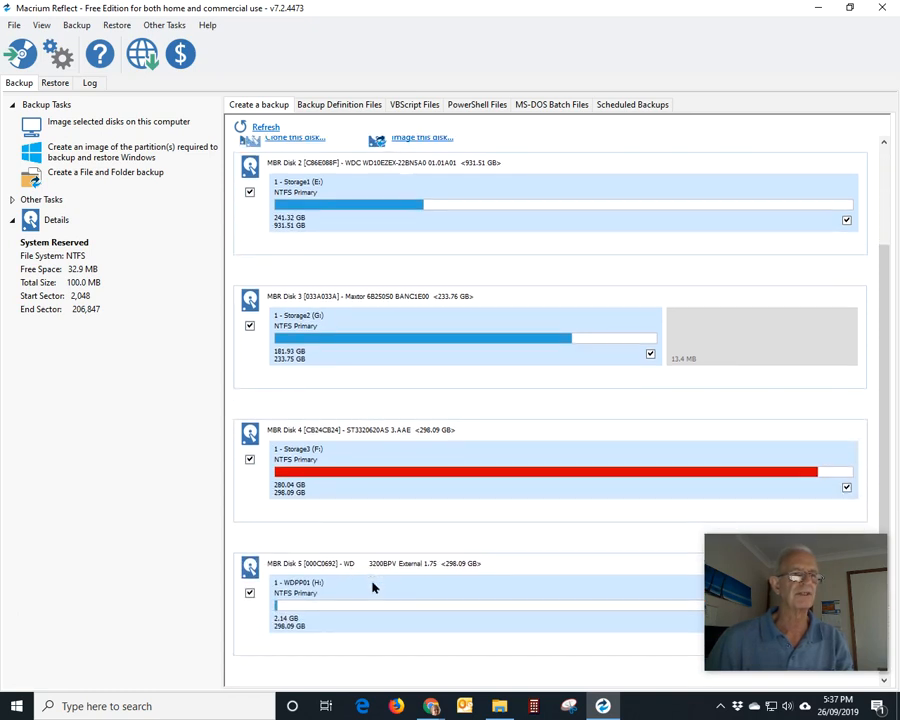
{"action": "mouse_move", "coordinate": [318, 588]}
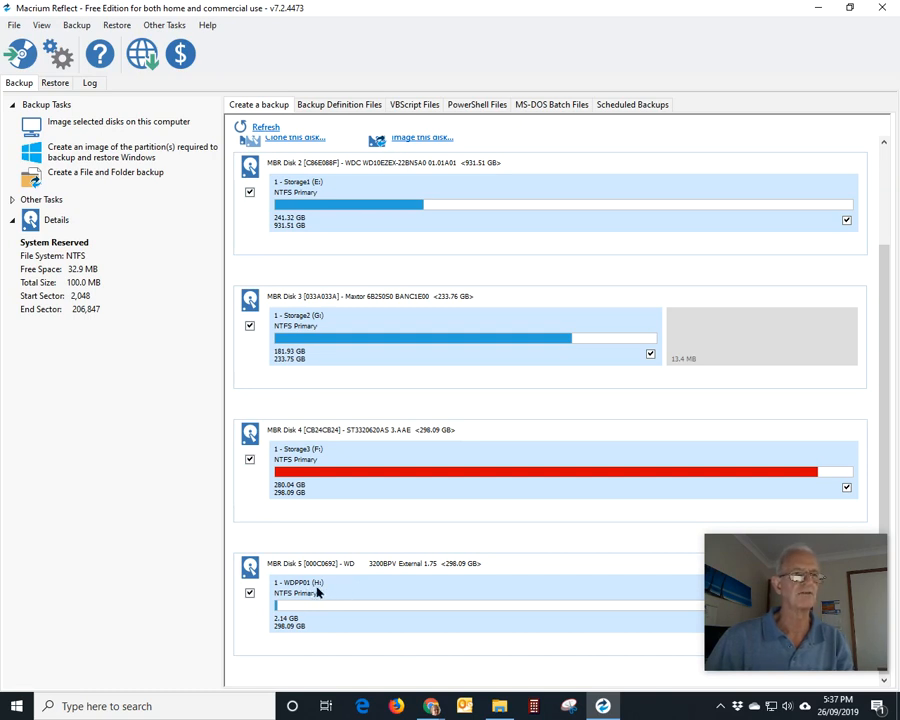
{"action": "scroll", "scroll_direction": "up", "scroll_amount": 3}
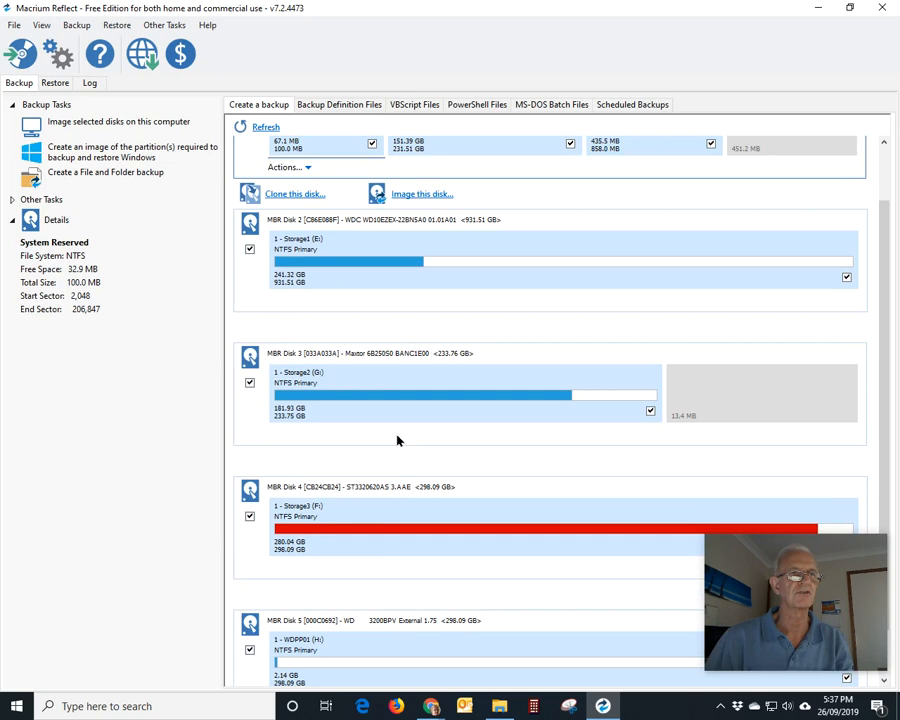
{"action": "scroll", "scroll_direction": "up", "scroll_amount": 3}
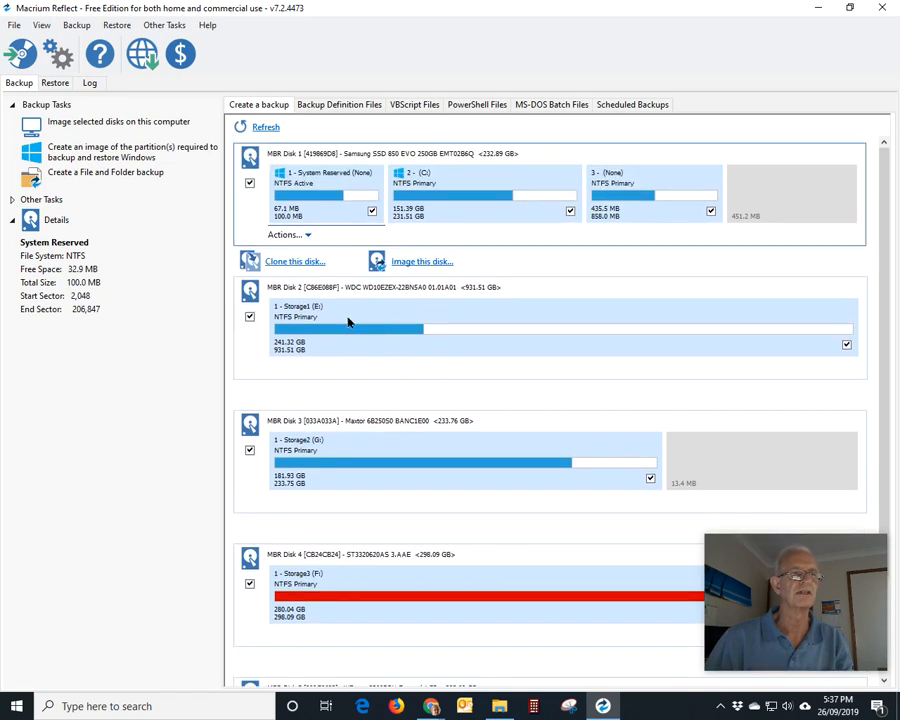
{"action": "mouse_move", "coordinate": [392, 326]}
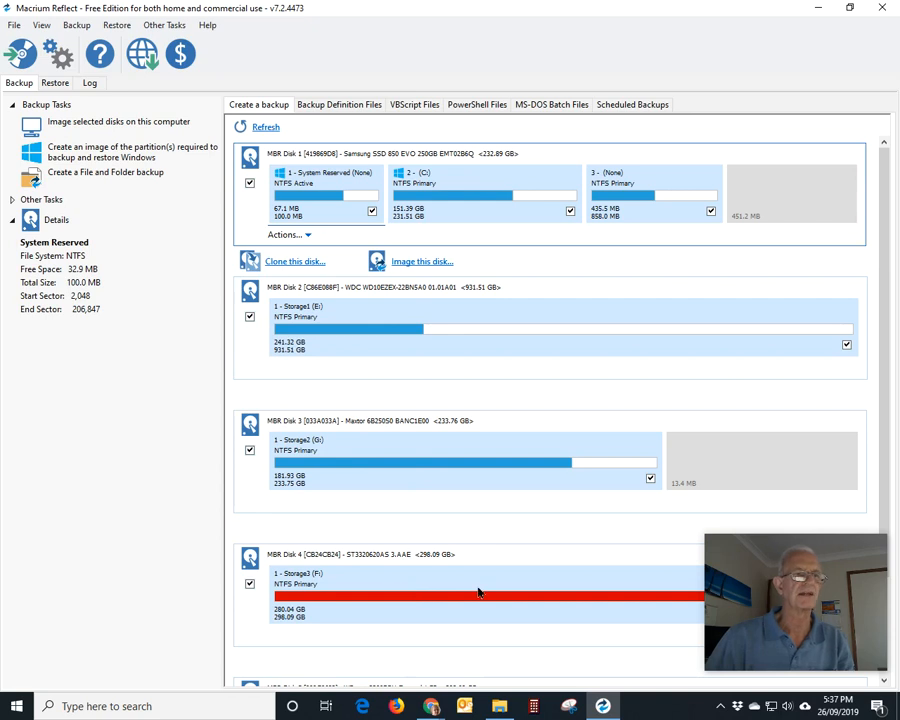
{"action": "mouse_move", "coordinate": [448, 582]}
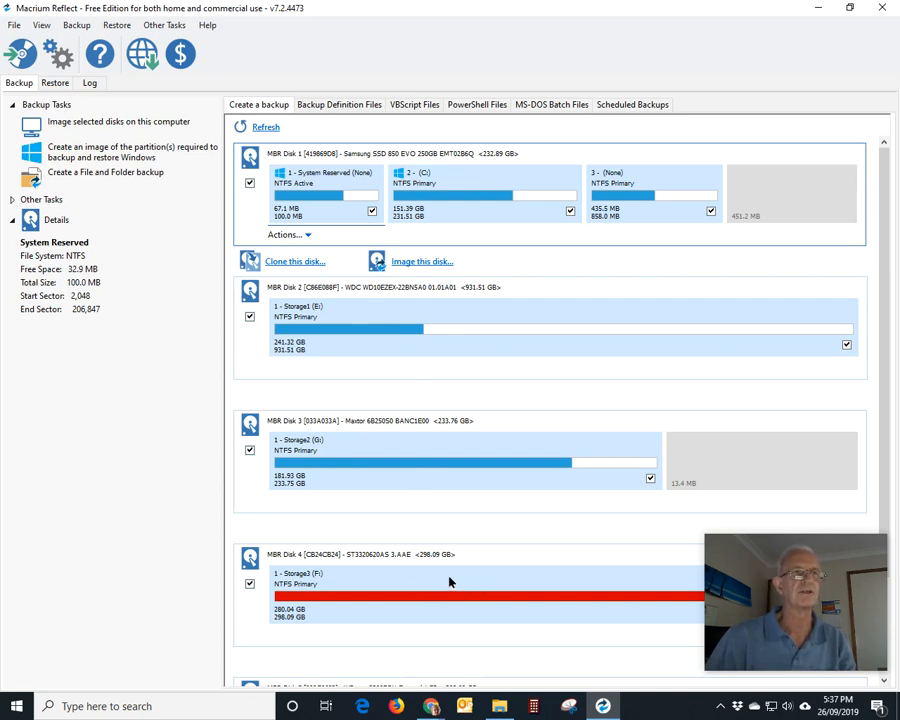
{"action": "mouse_move", "coordinate": [446, 576]}
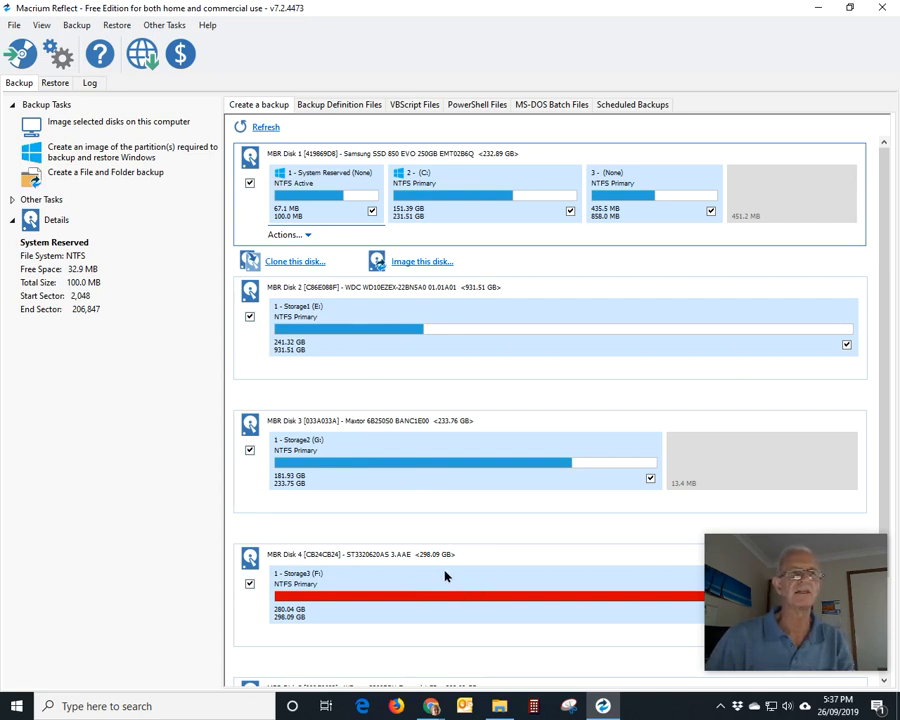
{"action": "mouse_move", "coordinate": [400, 216]}
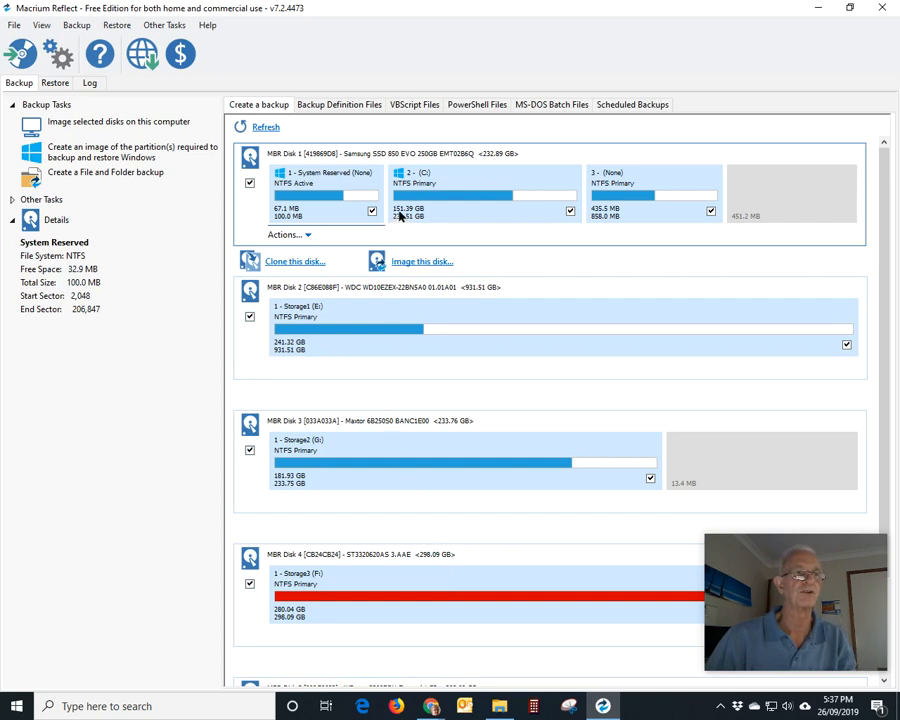
{"action": "mouse_move", "coordinate": [466, 208]}
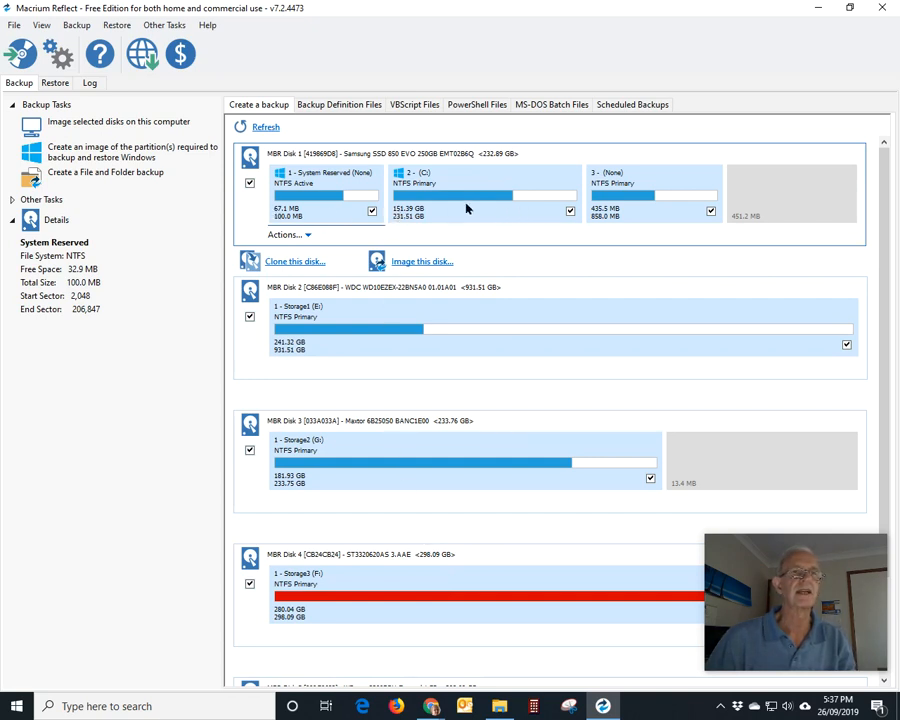
{"action": "mouse_move", "coordinate": [488, 212]}
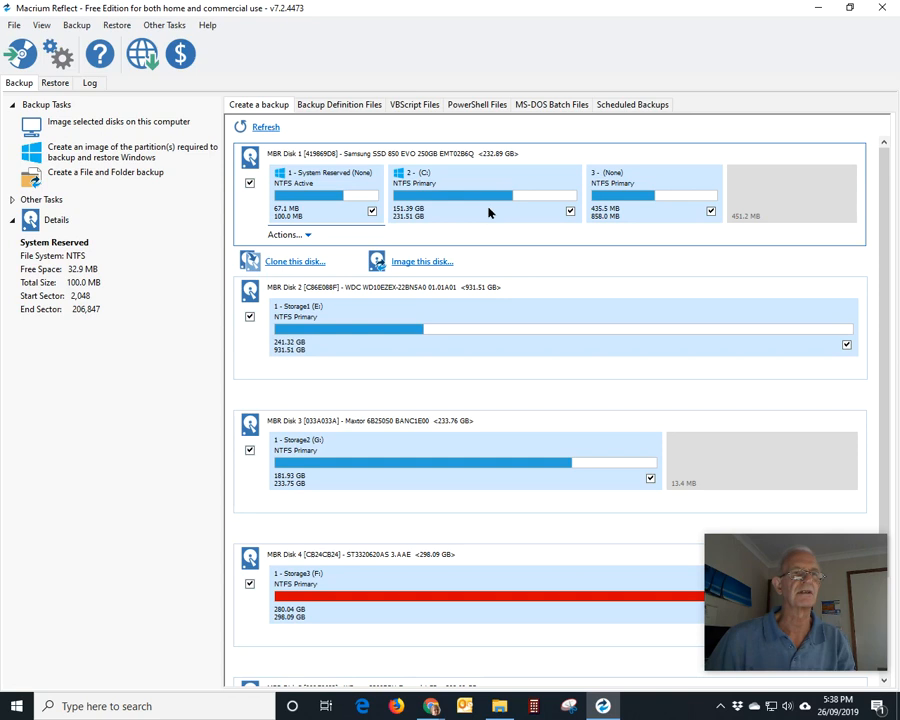
{"action": "mouse_move", "coordinate": [412, 220]}
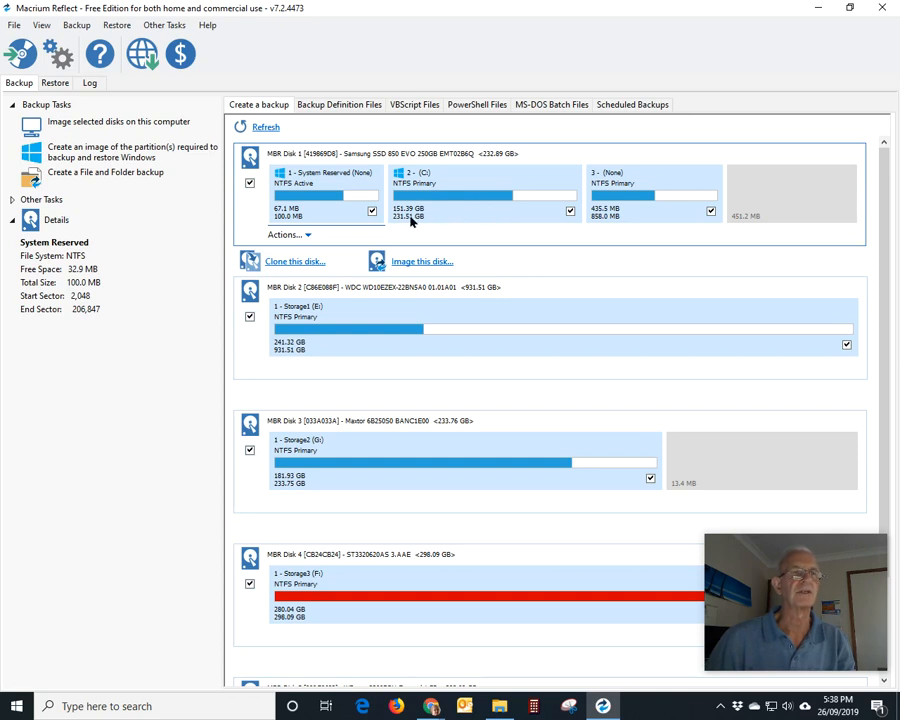
{"action": "mouse_move", "coordinate": [522, 308]}
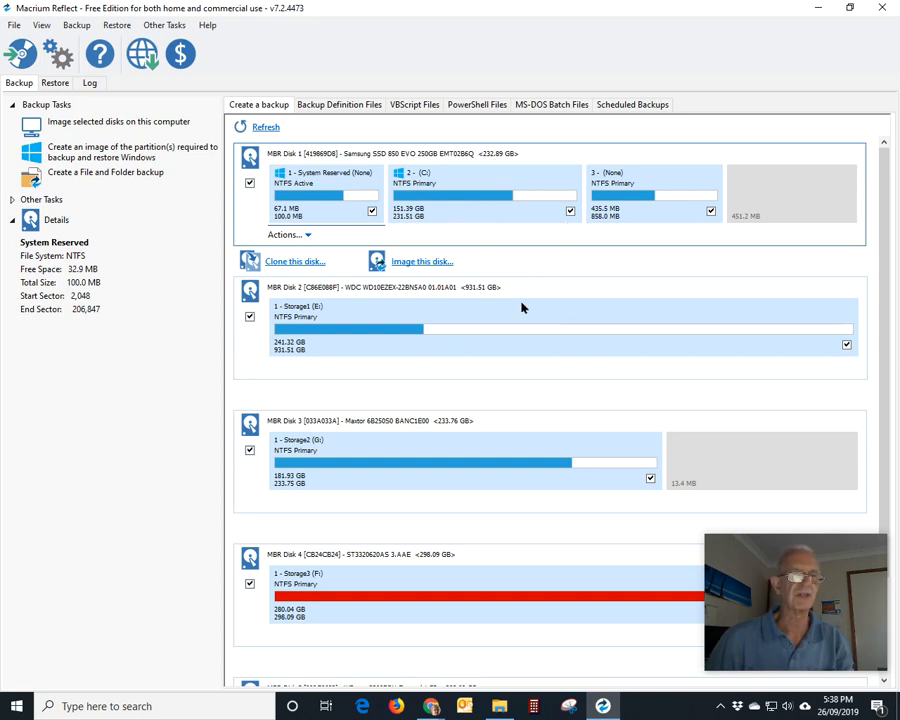
{"action": "mouse_move", "coordinate": [520, 504]}
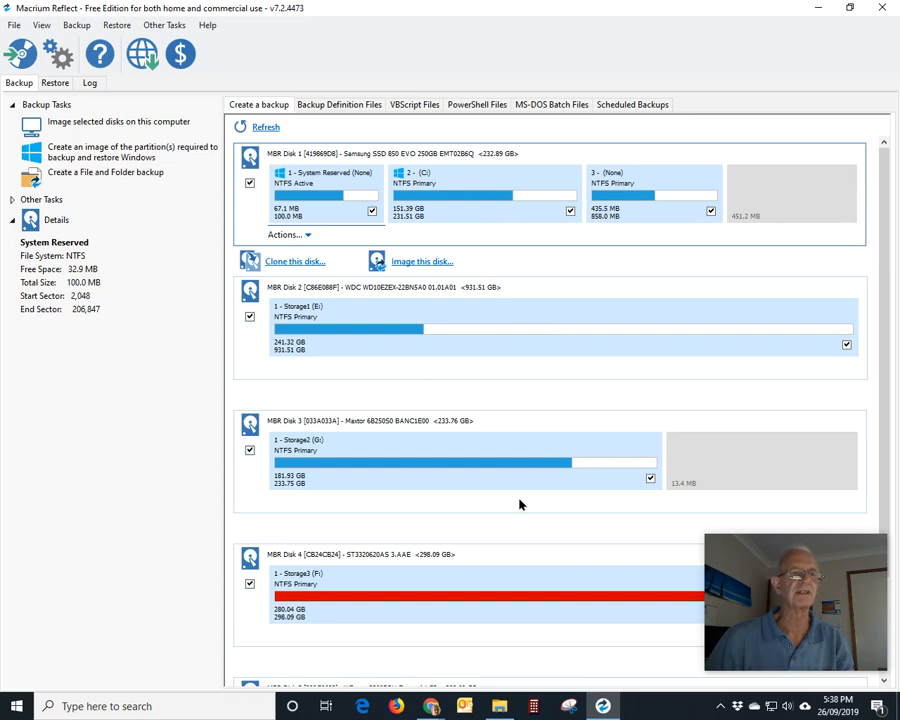
{"action": "scroll", "scroll_direction": "down", "scroll_amount": 3}
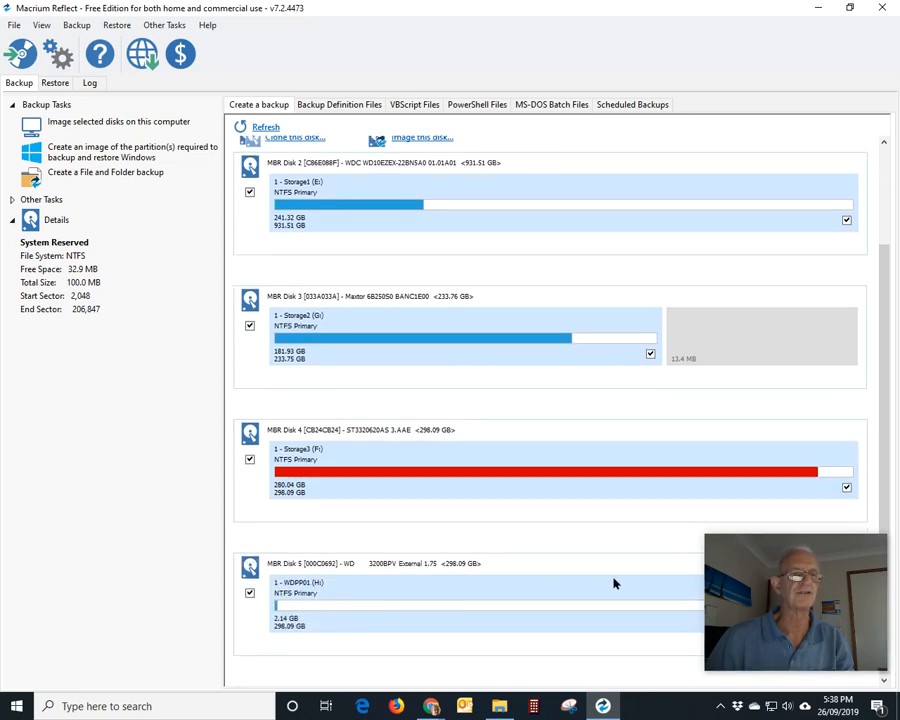
{"action": "mouse_move", "coordinate": [512, 584]}
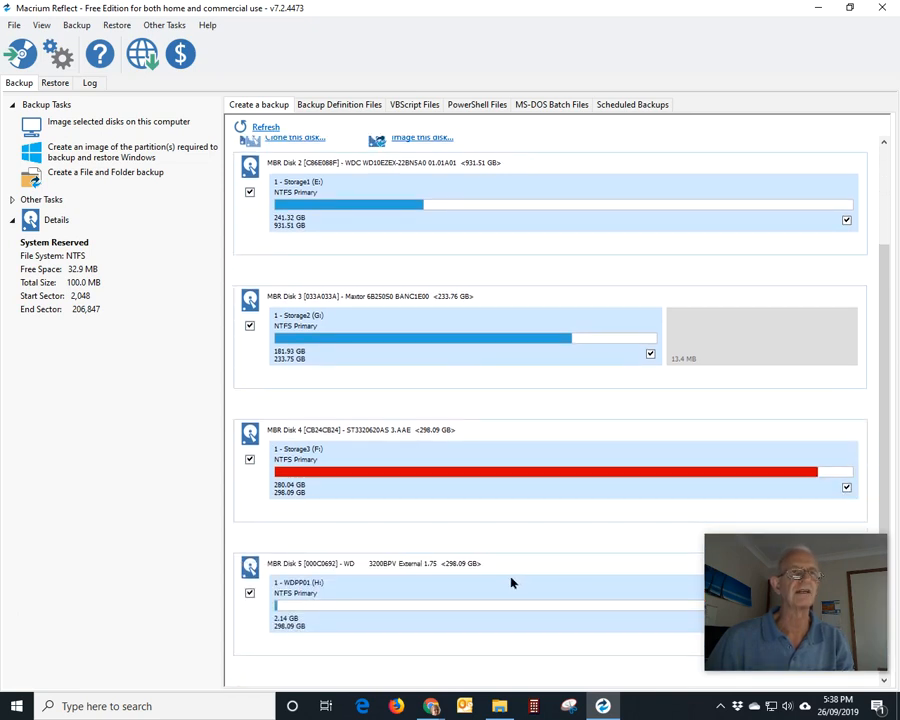
{"action": "scroll", "scroll_direction": "up", "scroll_amount": 3}
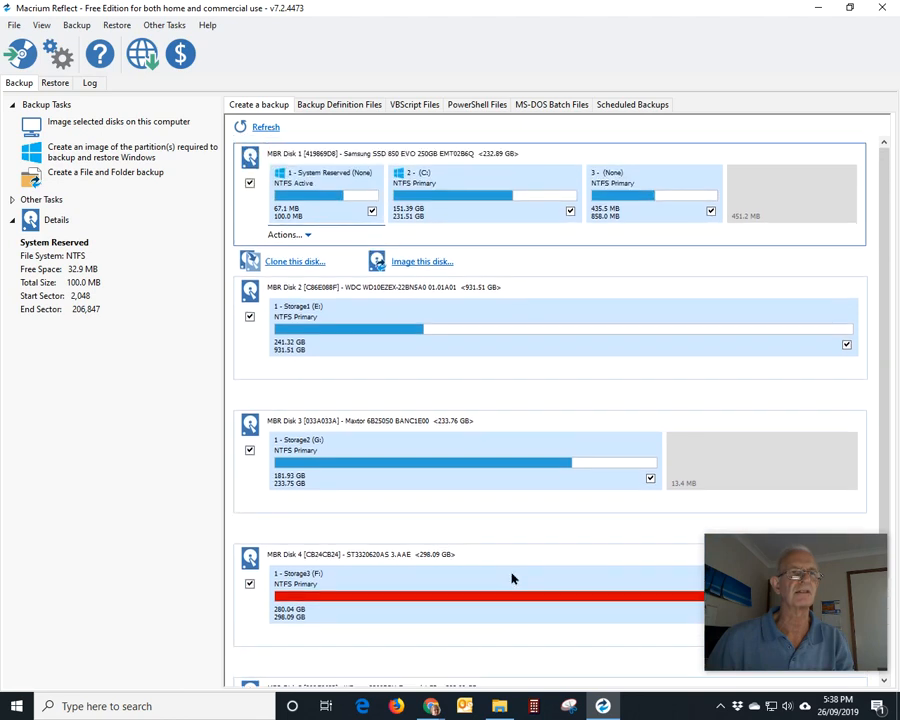
{"action": "mouse_move", "coordinate": [256, 144]}
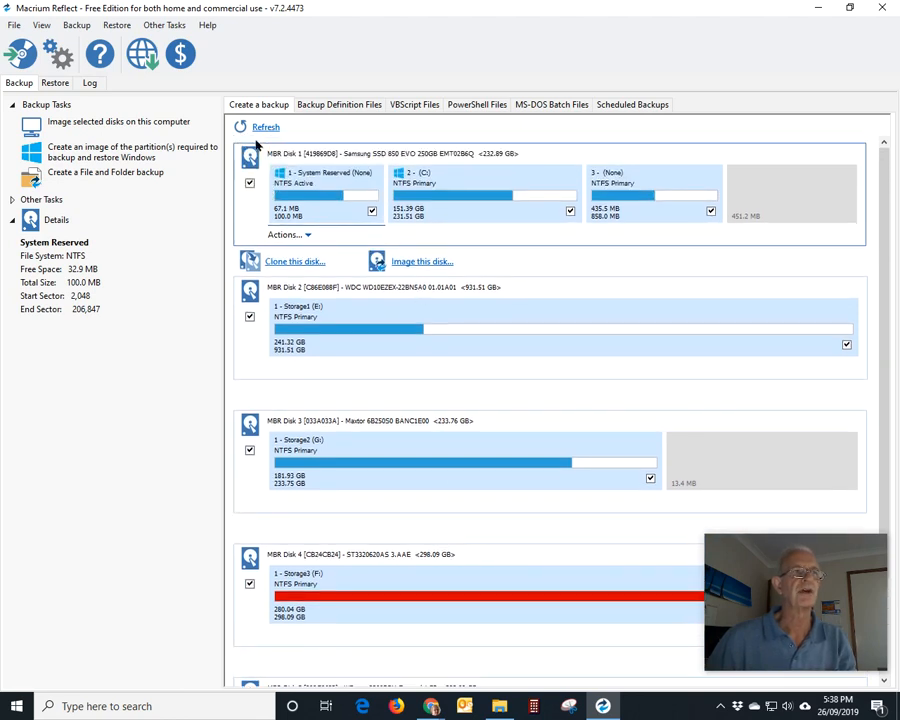
{"action": "mouse_move", "coordinate": [856, 250]}
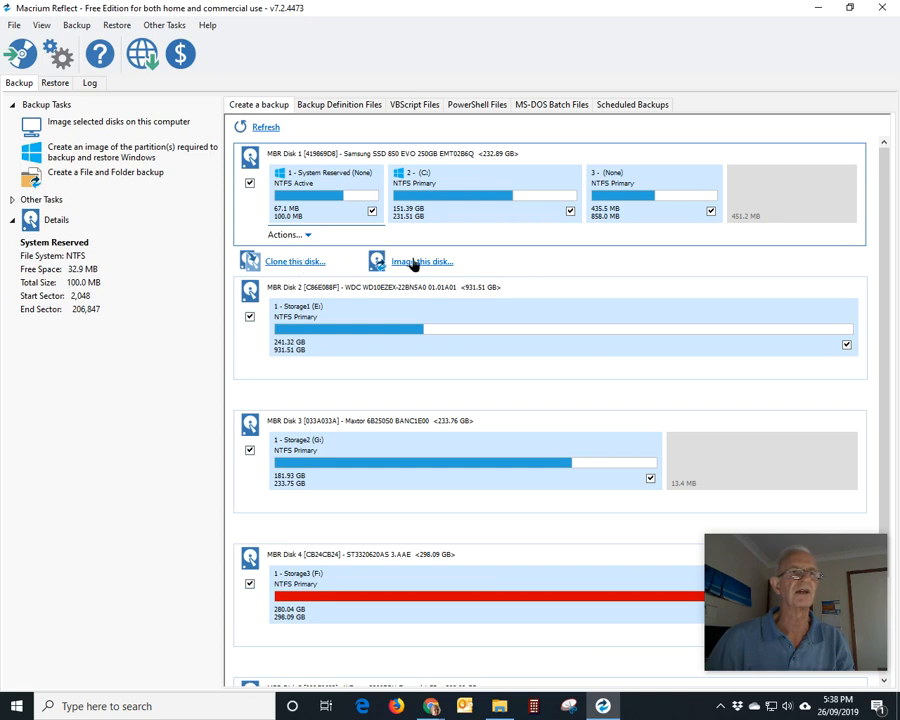
{"action": "mouse_move", "coordinate": [430, 184]}
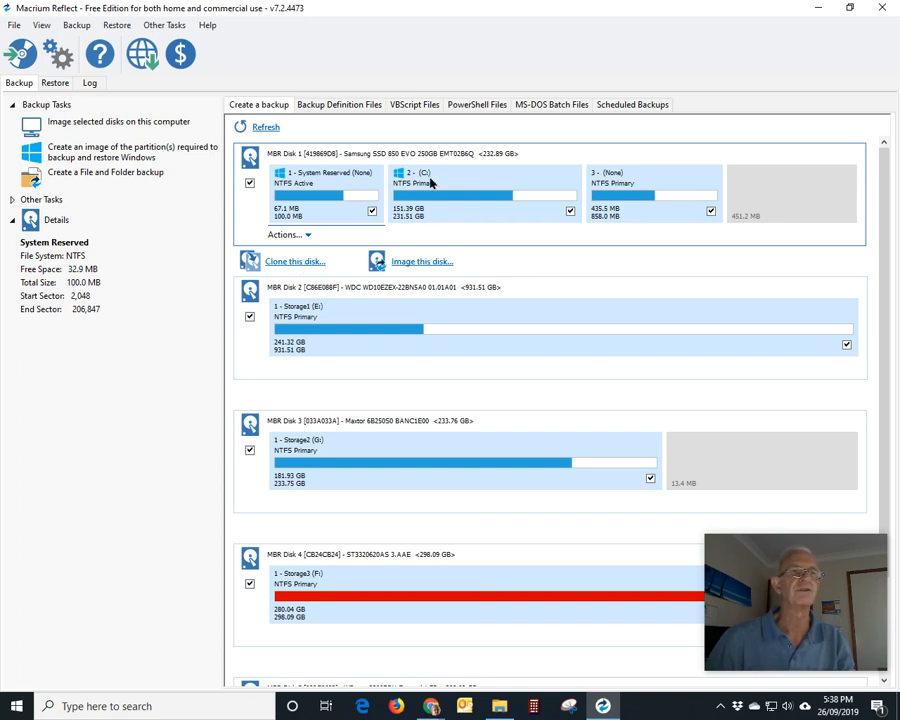
{"action": "mouse_move", "coordinate": [836, 140]}
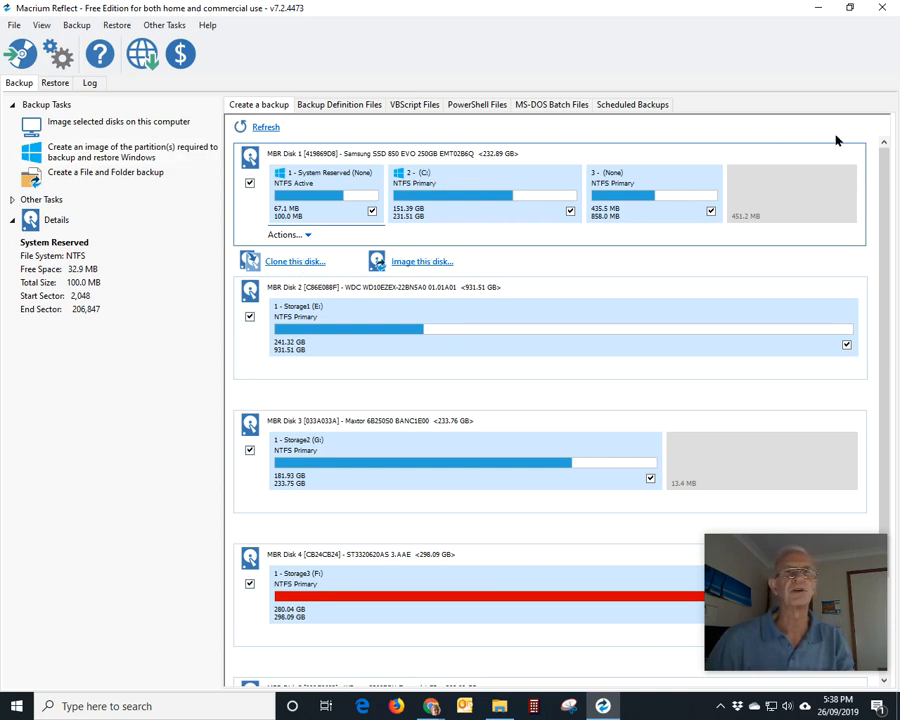
{"action": "mouse_move", "coordinate": [372, 234]}
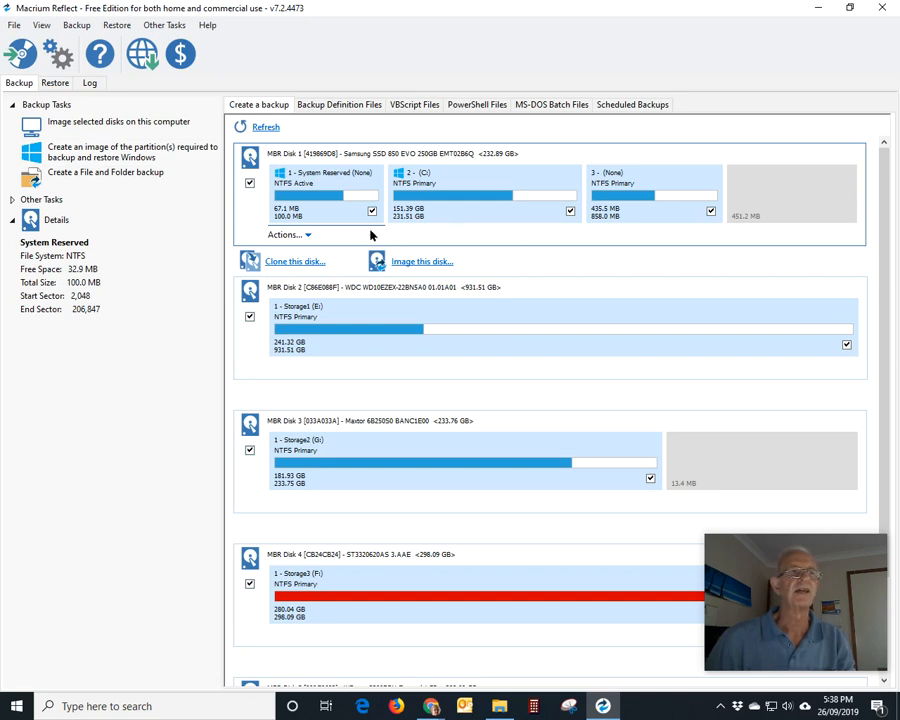
{"action": "mouse_move", "coordinate": [444, 198]}
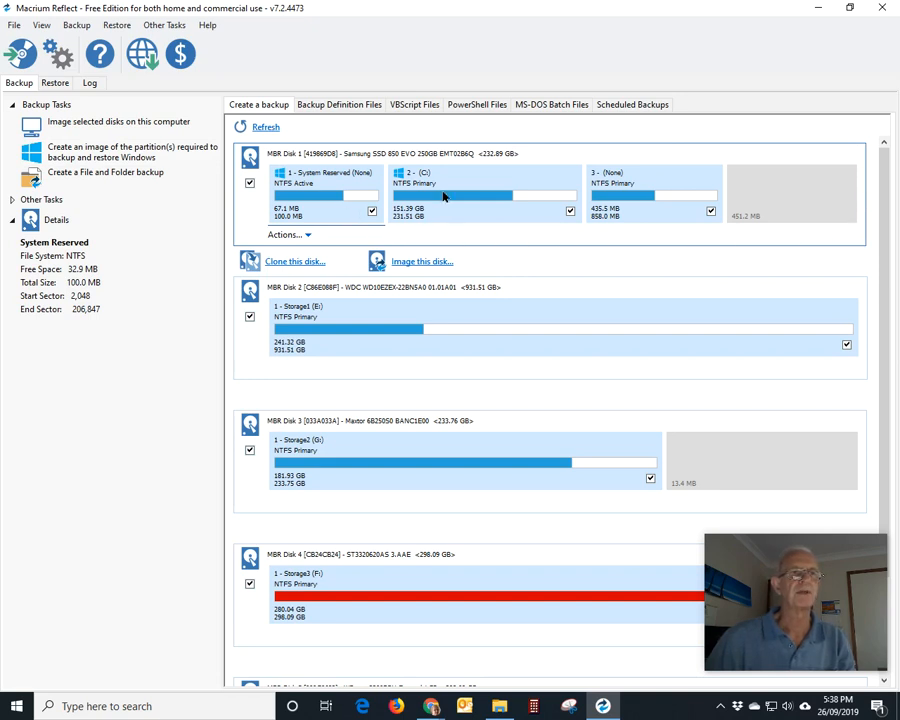
{"action": "mouse_move", "coordinate": [424, 180]}
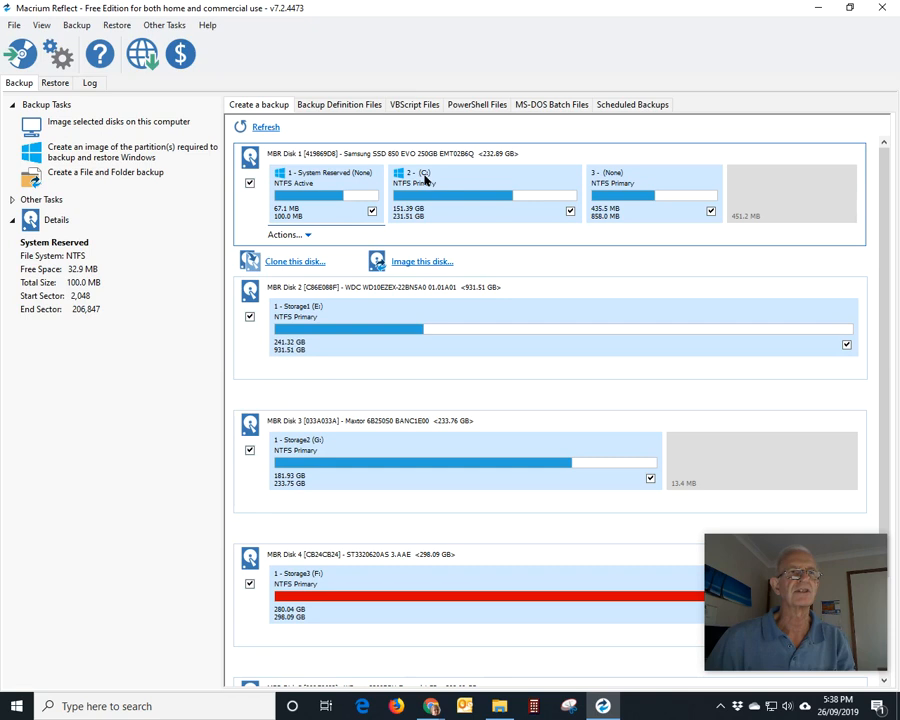
{"action": "mouse_move", "coordinate": [444, 204]}
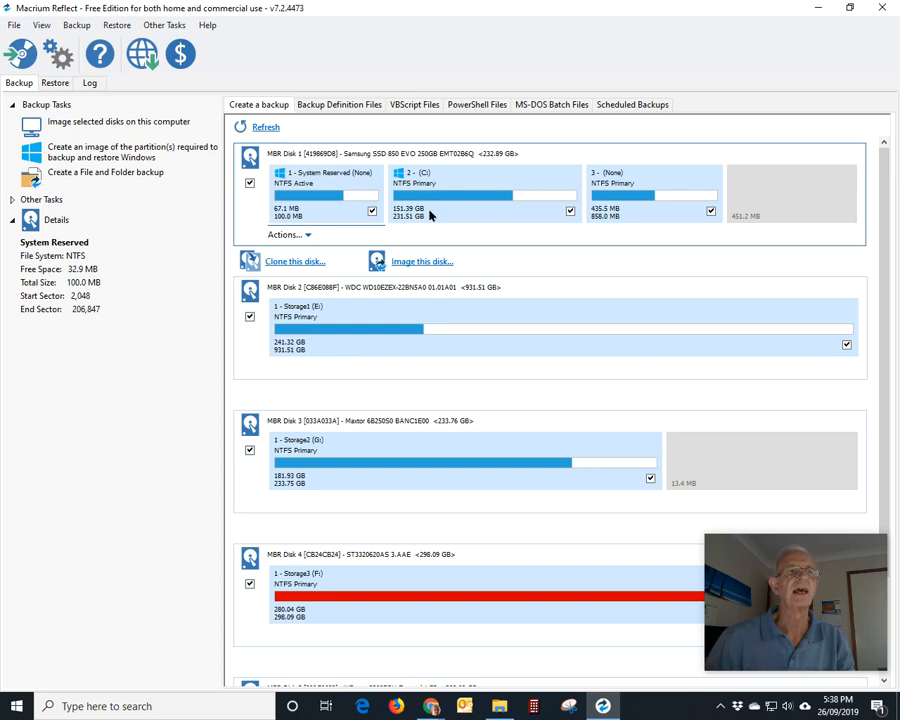
{"action": "mouse_move", "coordinate": [466, 216]}
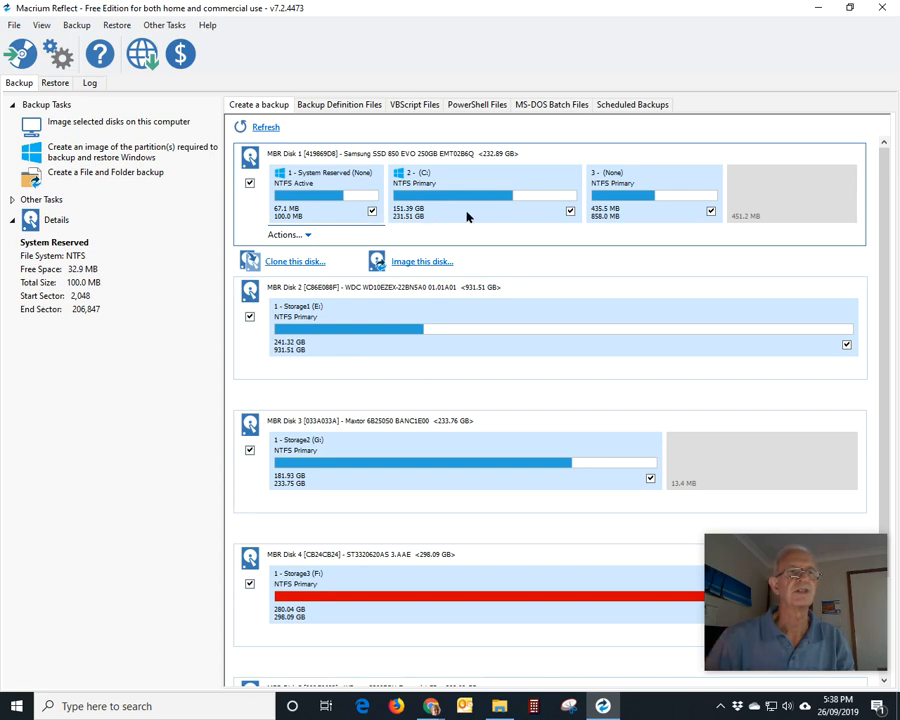
{"action": "mouse_move", "coordinate": [324, 218]}
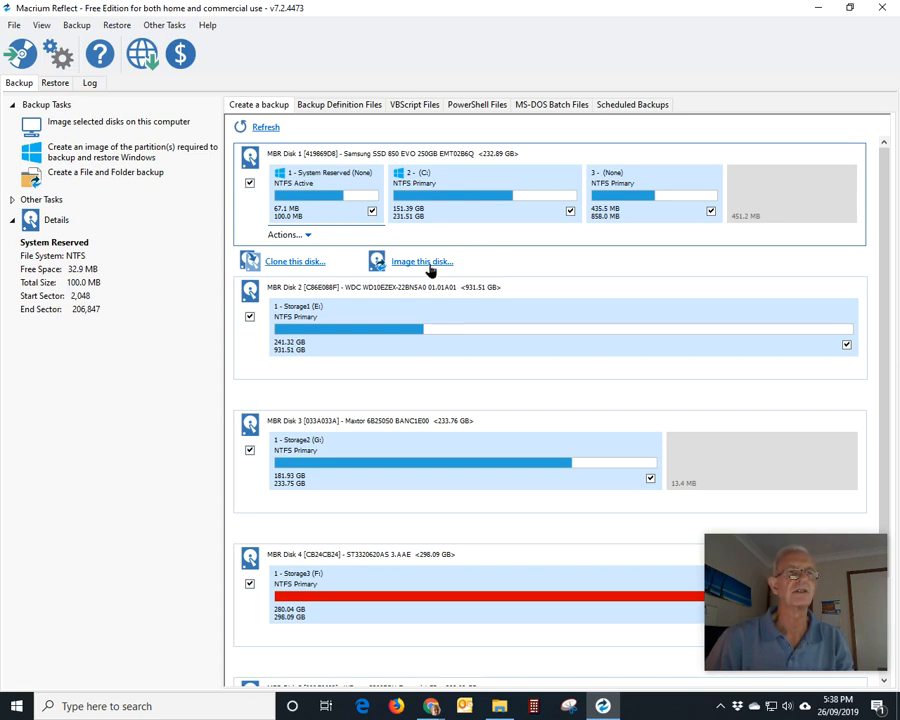
{"action": "mouse_move", "coordinate": [320, 228]}
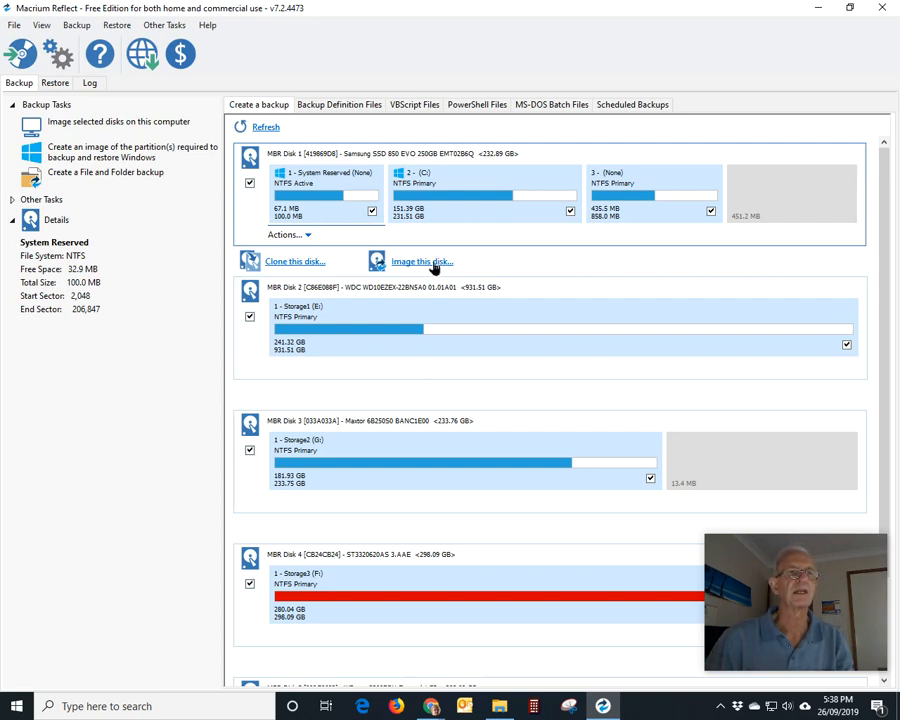
- Start imaging Disk 1 and browse for the image's destination folder
{"action": "left_click", "coordinate": [422, 260]}
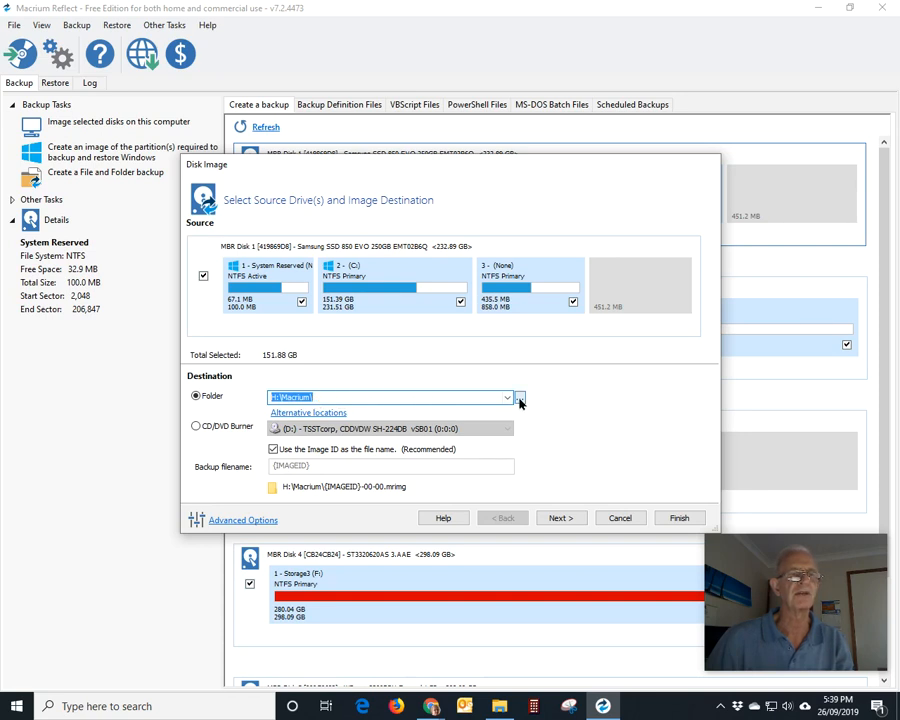
{"action": "left_click", "coordinate": [520, 396]}
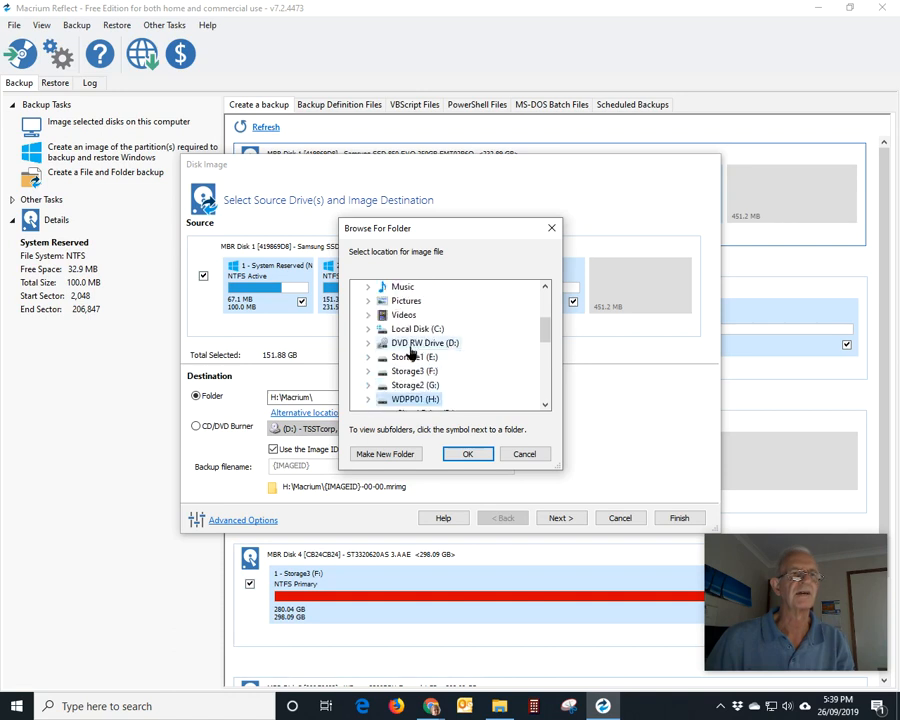
- Choose the Macrium folder on WDPP01 (H:) as the destination and confirm it
{"action": "scroll", "scroll_direction": "up", "scroll_amount": 3}
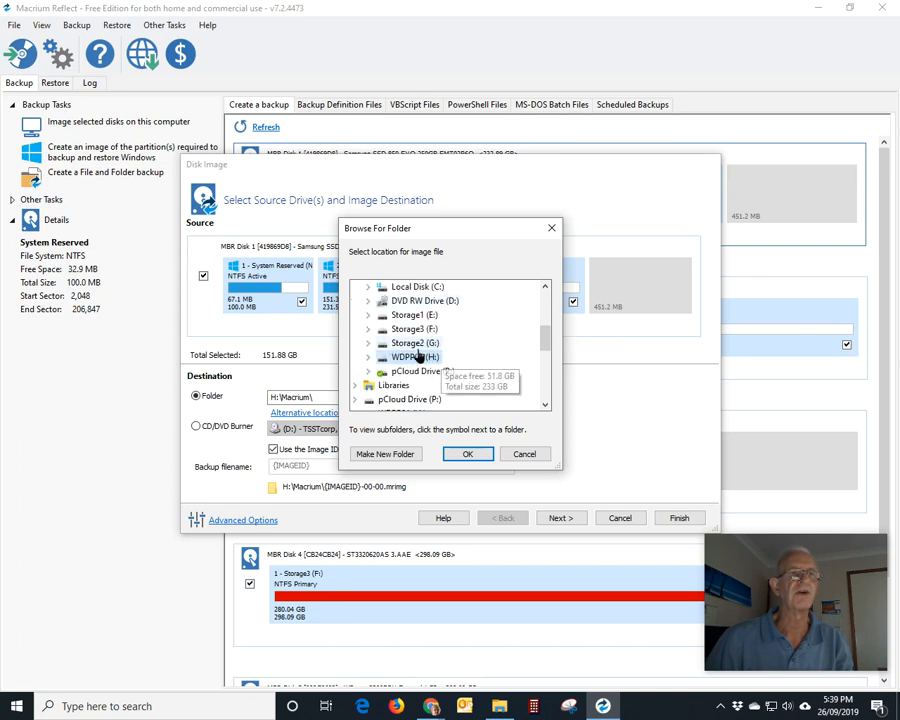
{"action": "mouse_move", "coordinate": [410, 356]}
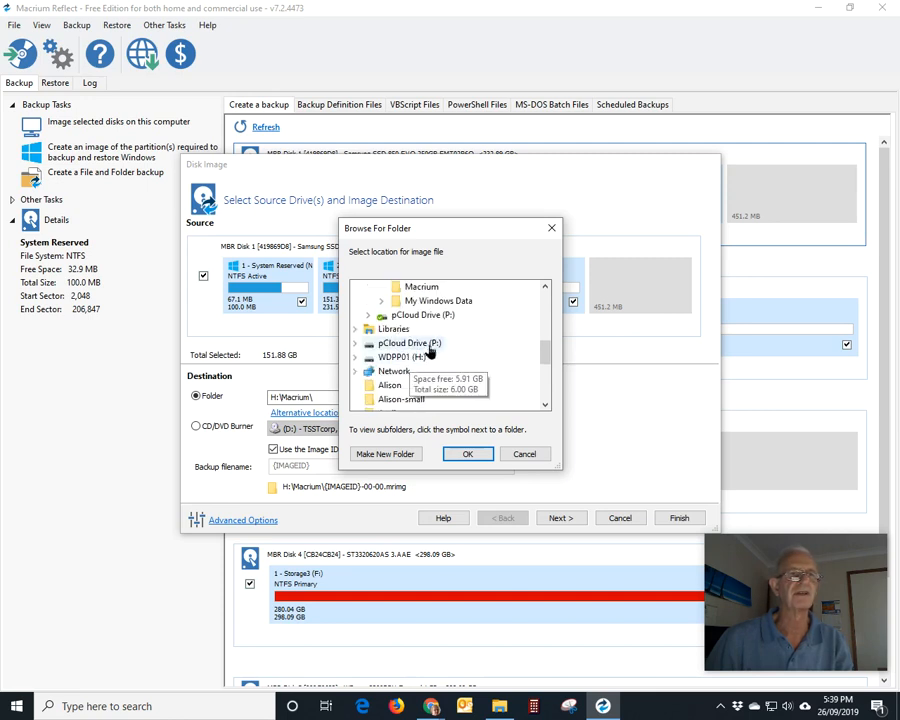
{"action": "left_click", "coordinate": [368, 356]}
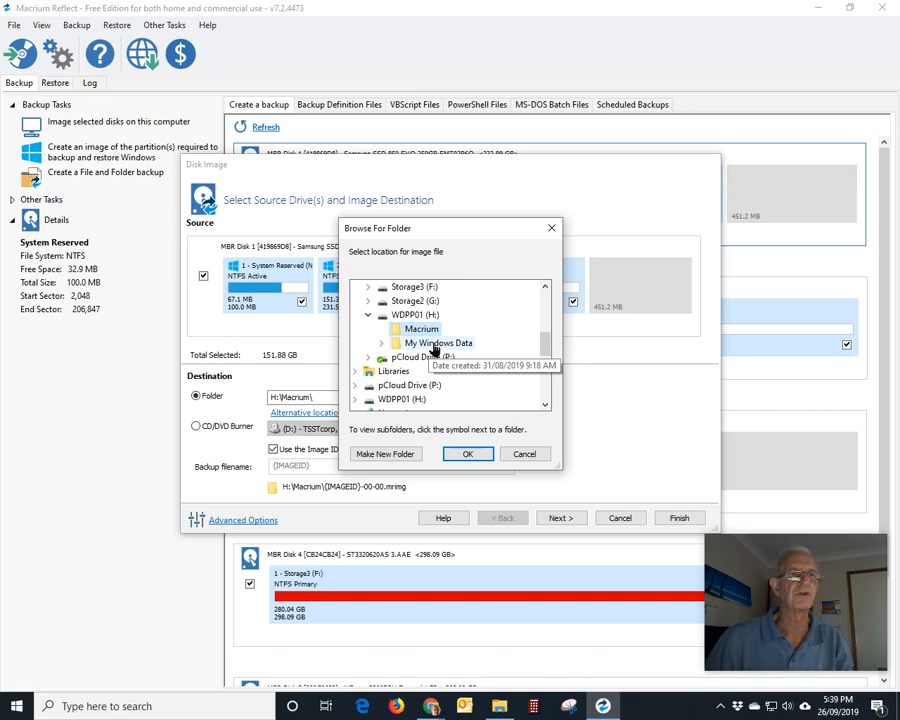
{"action": "left_click", "coordinate": [466, 452]}
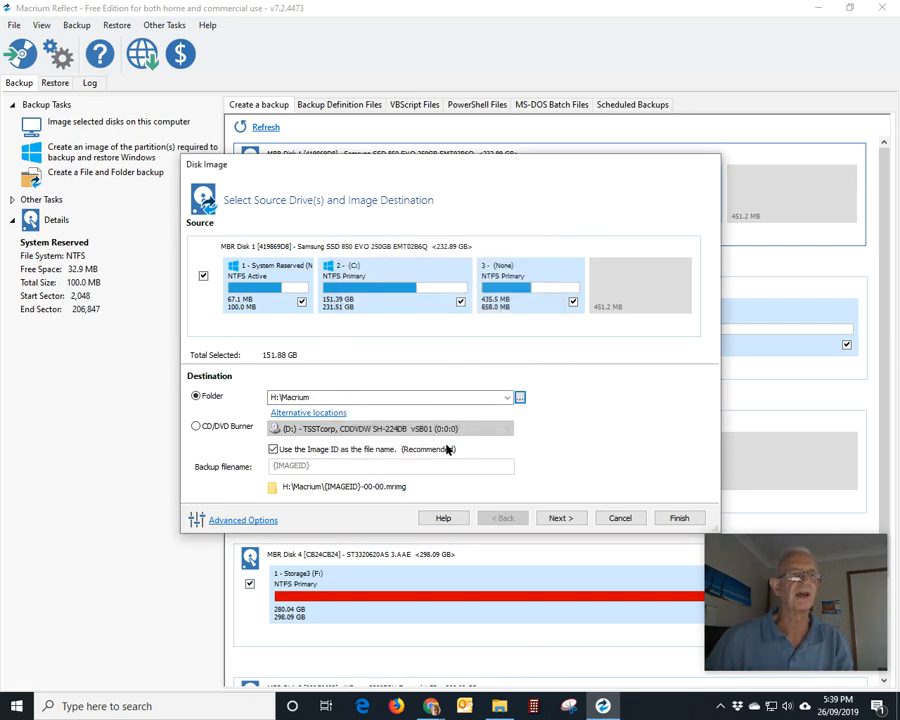
{"action": "left_click", "coordinate": [390, 396]}
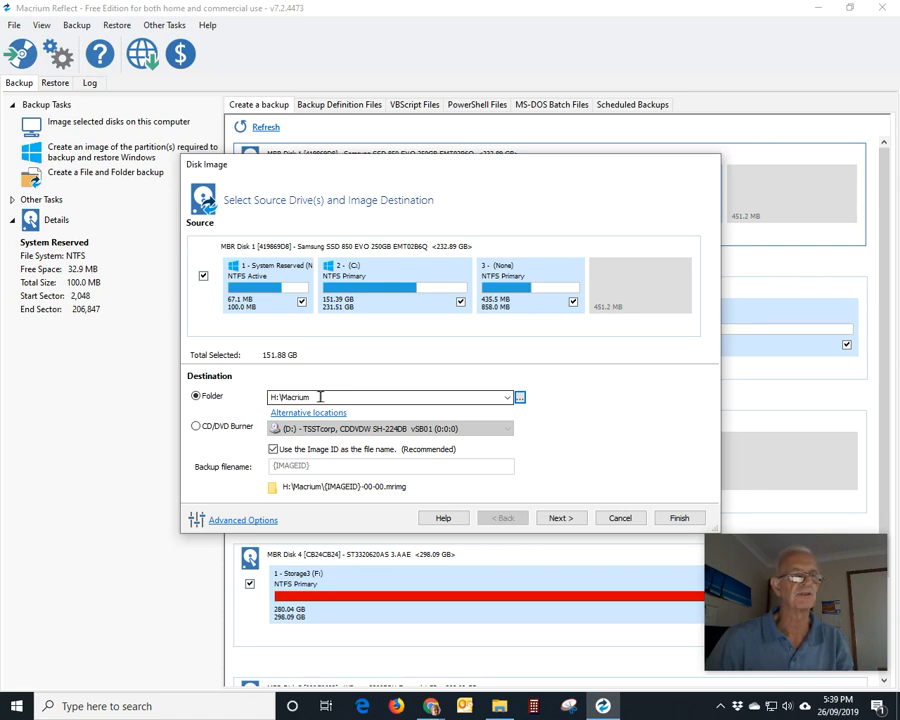
{"action": "mouse_move", "coordinate": [336, 396]}
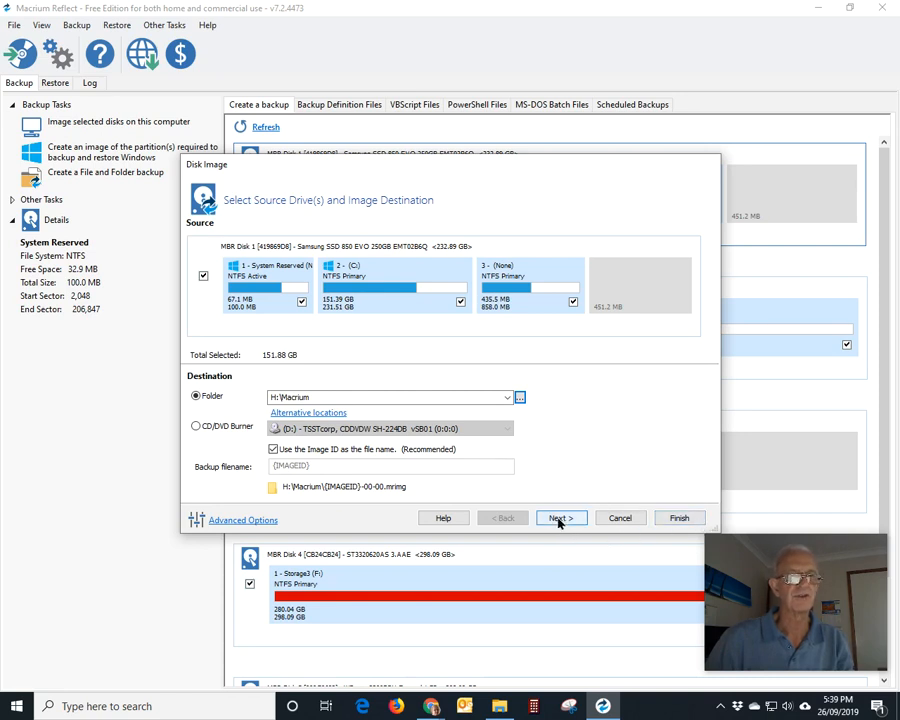
{"action": "mouse_move", "coordinate": [564, 528]}
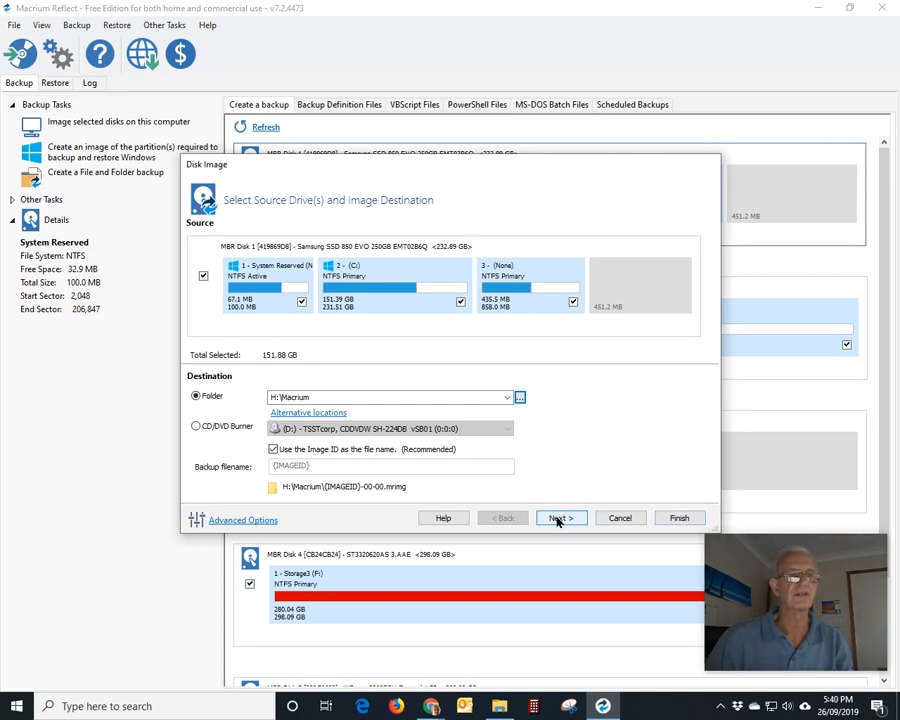
- Continue from the H:\Macrium destination to the backup plan page
{"action": "left_click", "coordinate": [560, 518]}
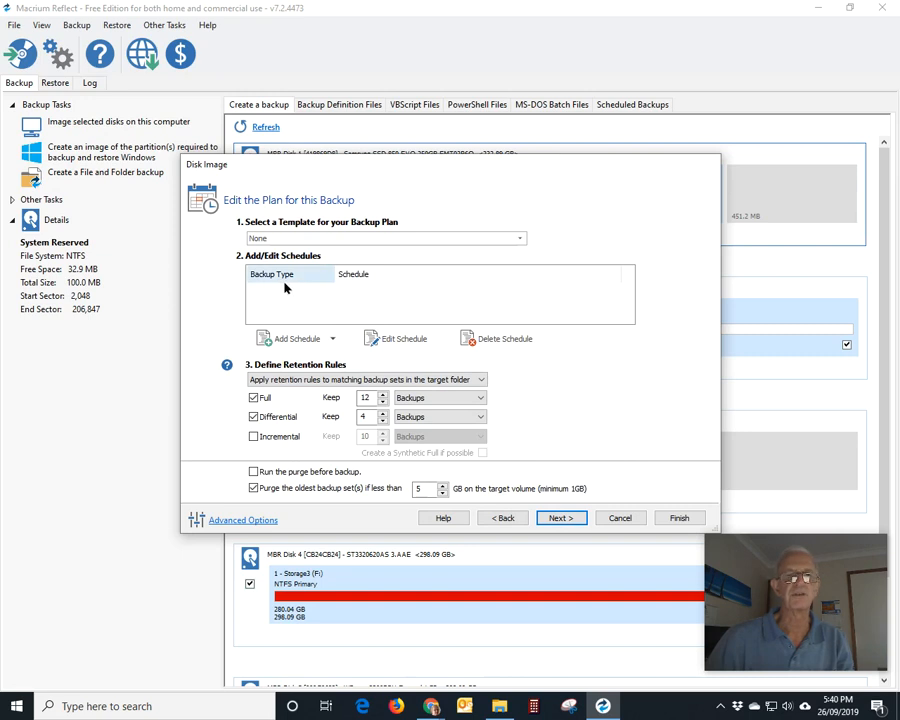
{"action": "mouse_move", "coordinate": [268, 308]}
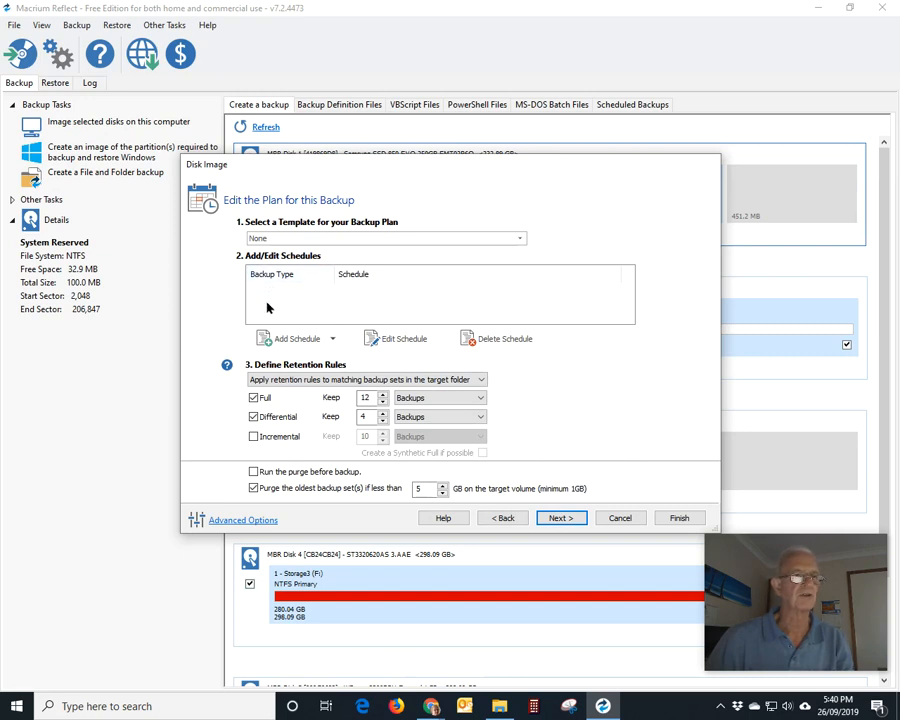
{"action": "mouse_move", "coordinate": [280, 454]}
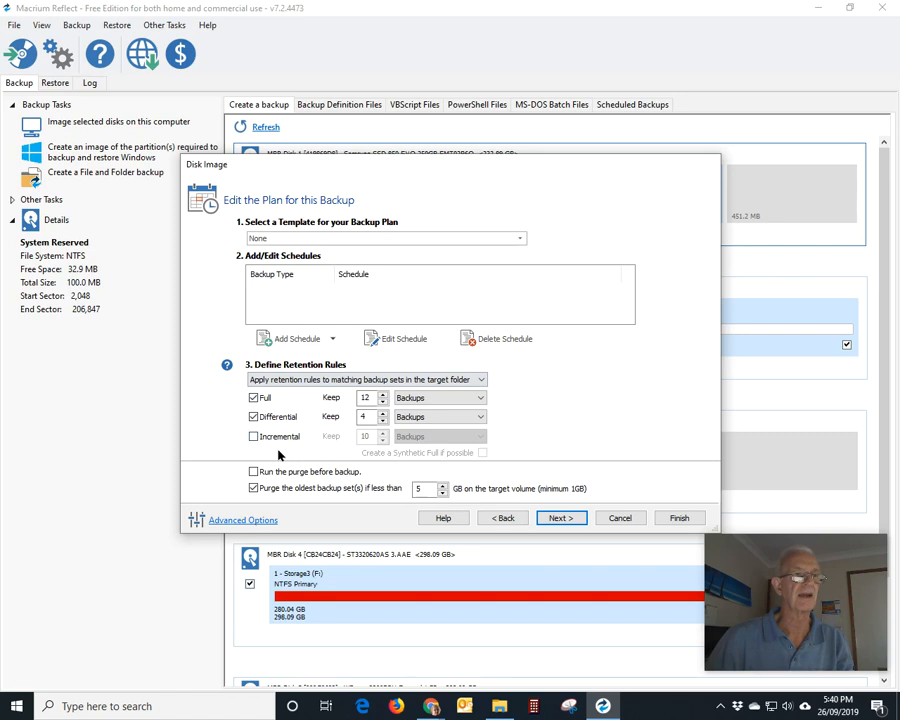
{"action": "mouse_move", "coordinate": [268, 408]}
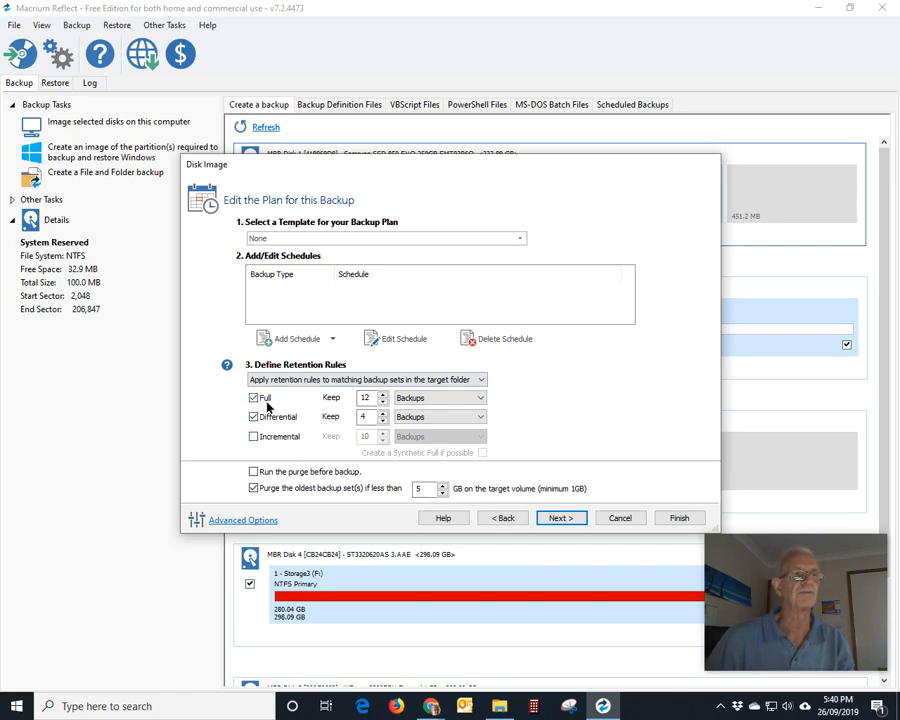
- Retain 12 full backups, turn off differential retention and change the low-space purge option
{"action": "left_click", "coordinate": [252, 398]}
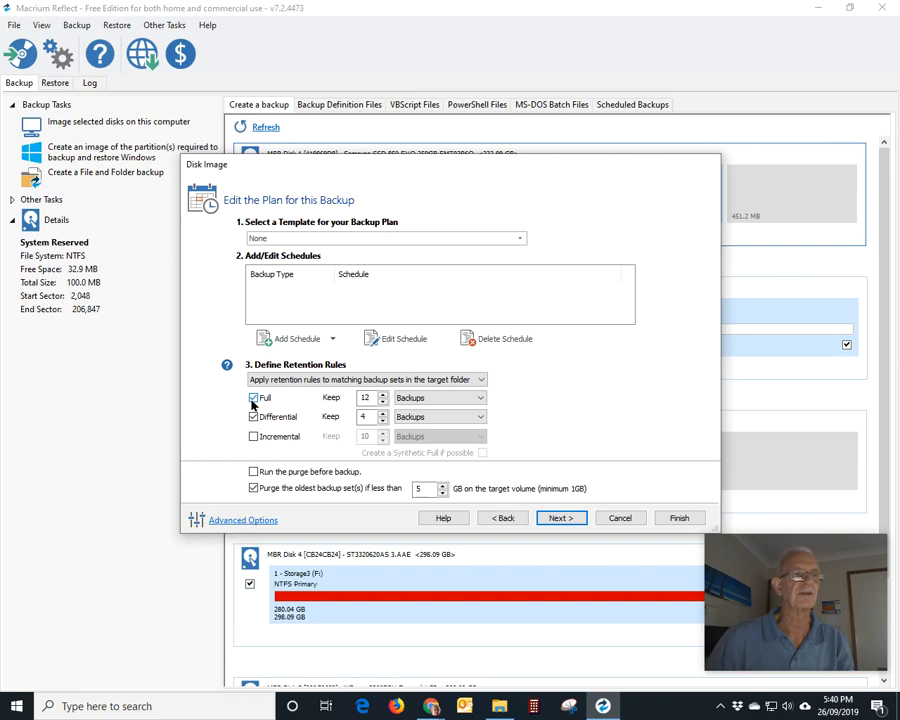
{"action": "left_click", "coordinate": [252, 418]}
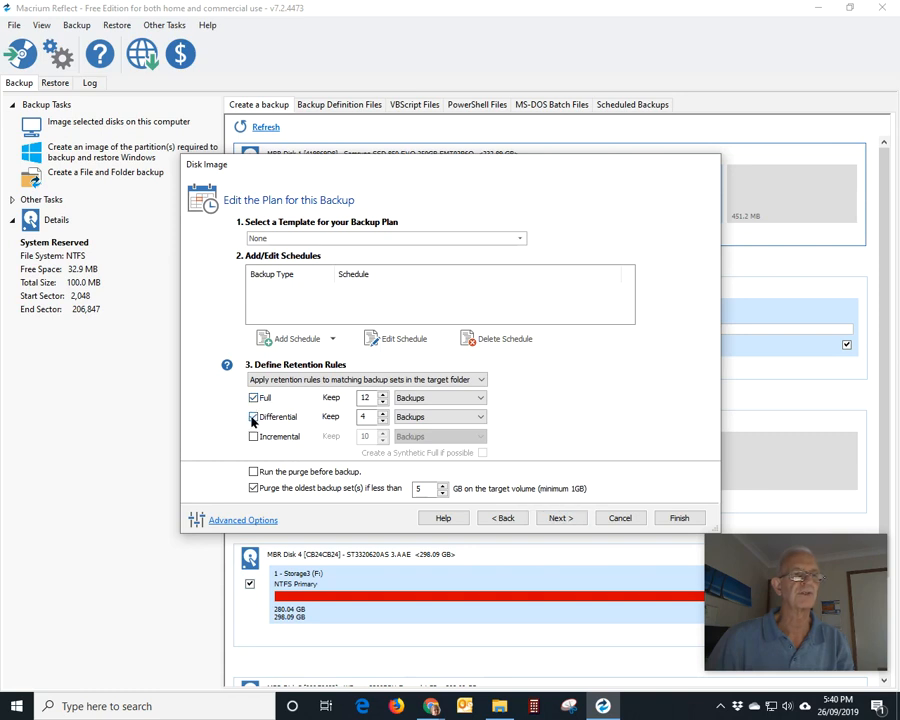
{"action": "left_click", "coordinate": [252, 418]}
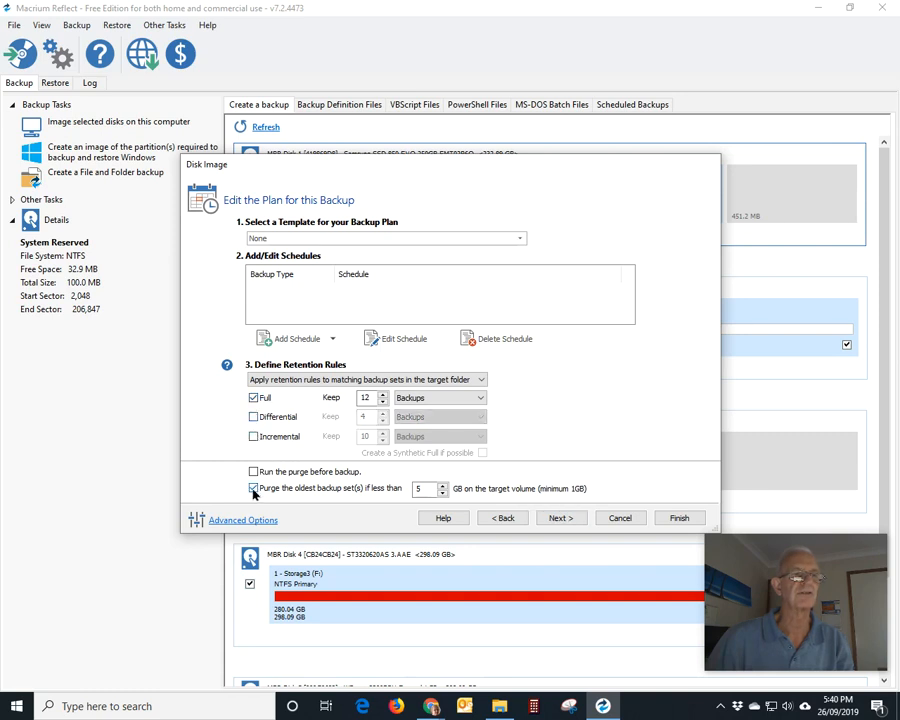
{"action": "left_click", "coordinate": [254, 488]}
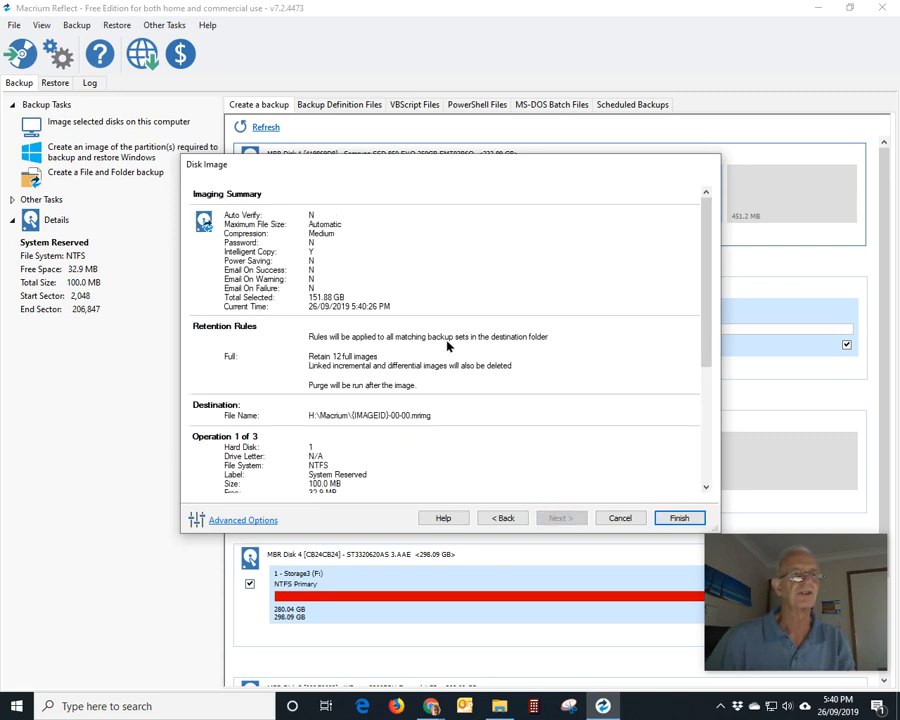
{"action": "mouse_move", "coordinate": [402, 364]}
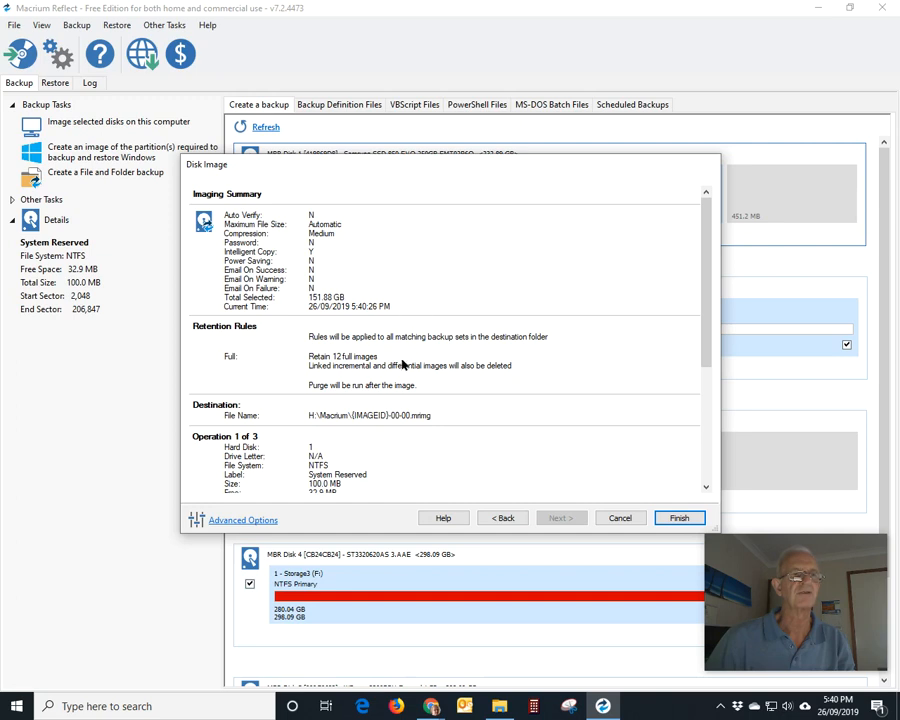
{"action": "mouse_move", "coordinate": [390, 430]}
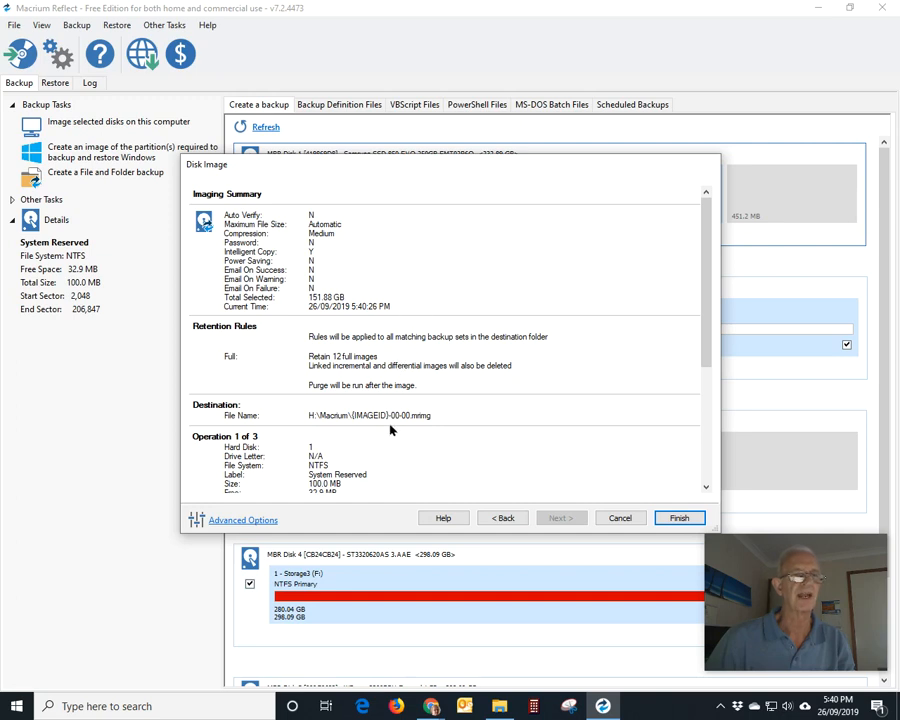
{"action": "mouse_move", "coordinate": [312, 460]}
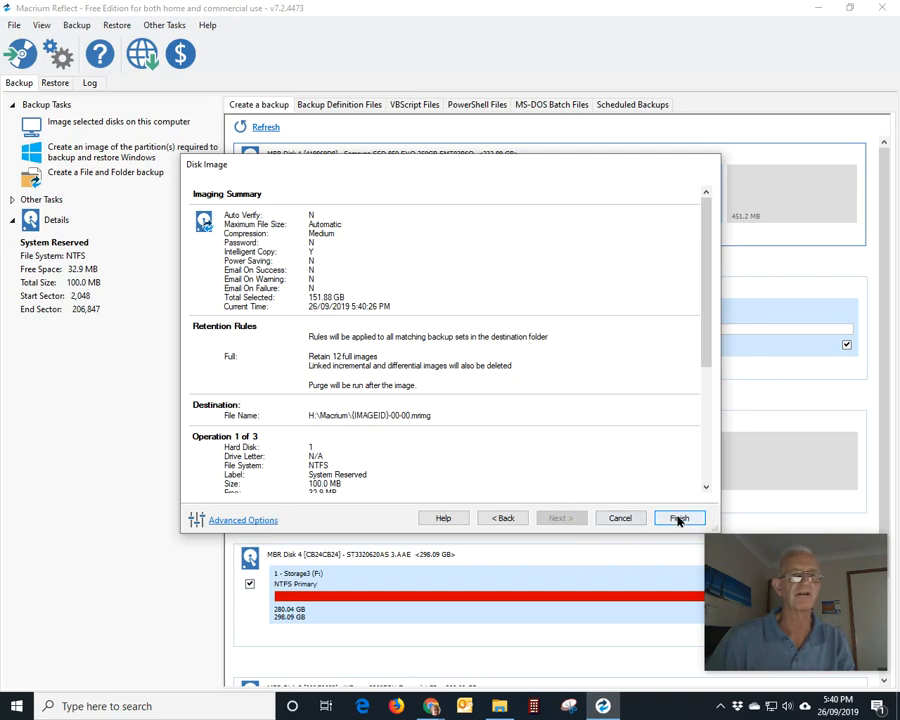
- Finish the imaging summary to reach the Backup Save Options dialog
{"action": "left_click", "coordinate": [680, 518]}
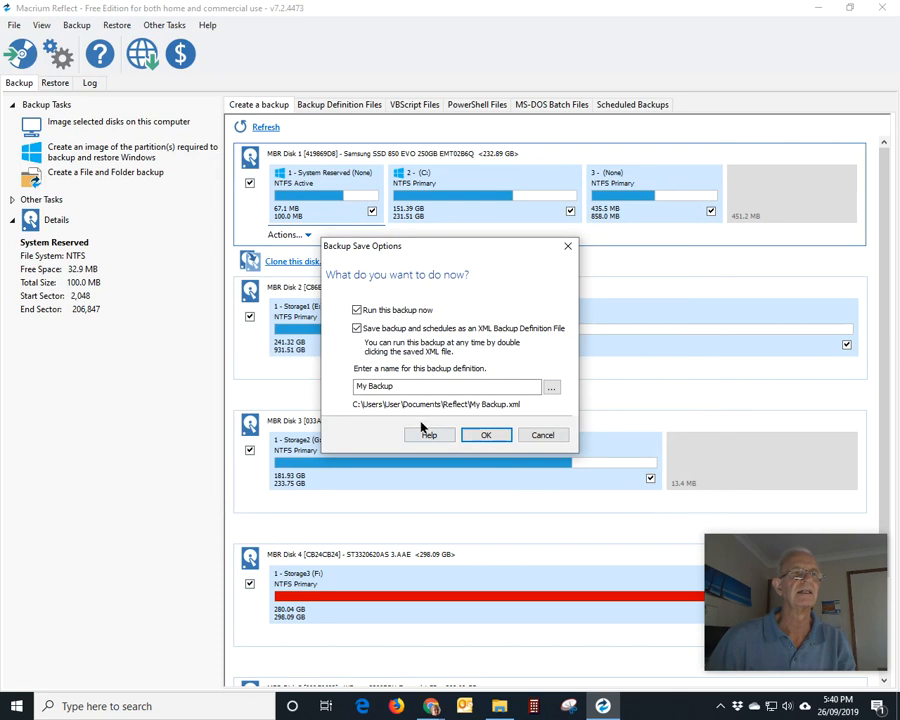
{"action": "mouse_move", "coordinate": [378, 328]}
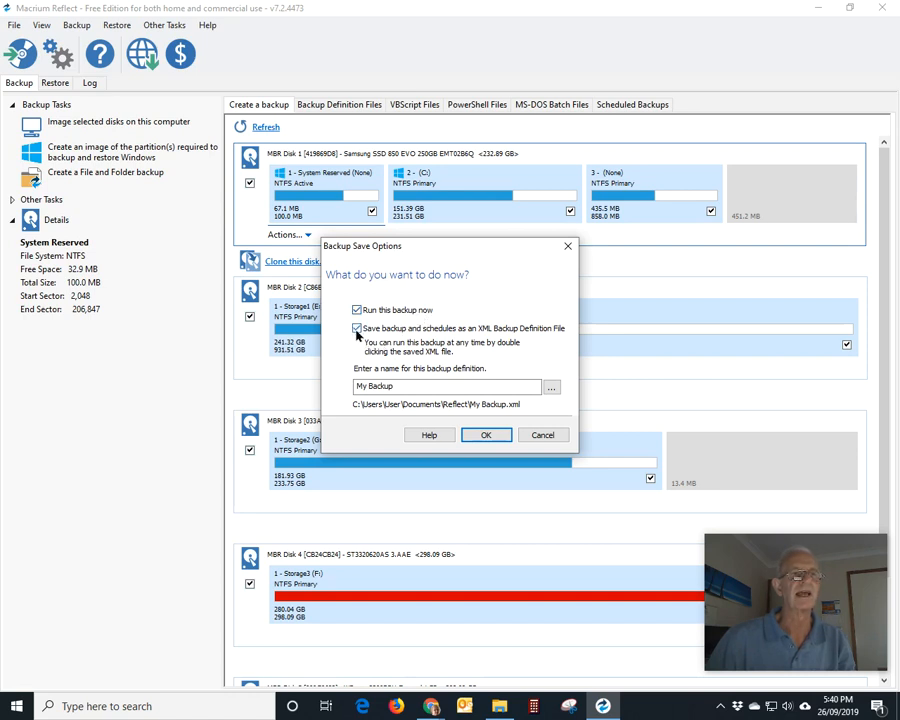
{"action": "mouse_move", "coordinate": [478, 332]}
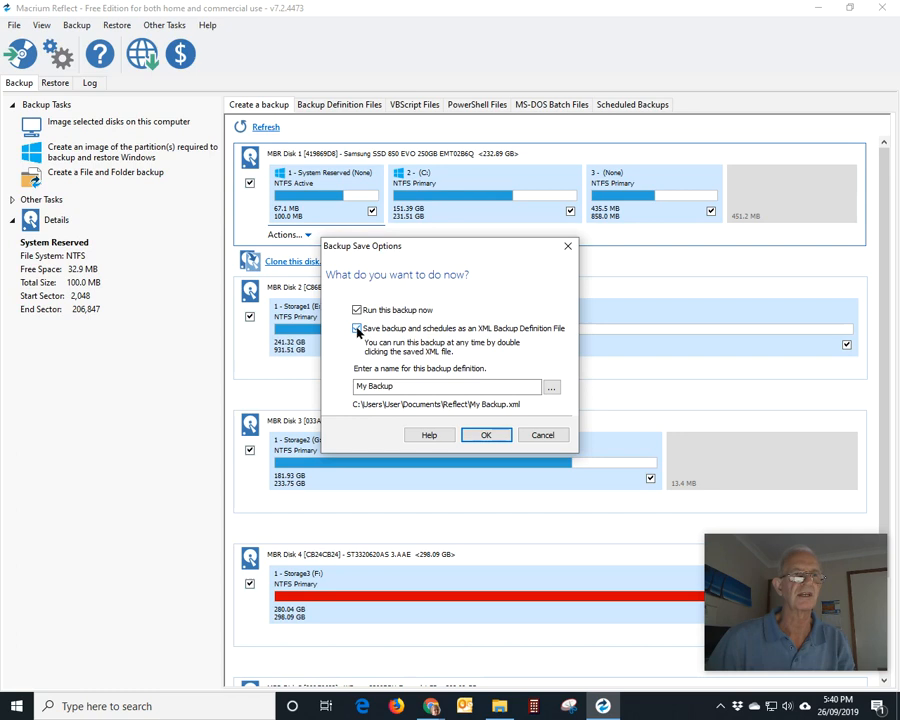
- Skip saving the XML backup definition file and run the backup now
{"action": "left_click", "coordinate": [356, 328]}
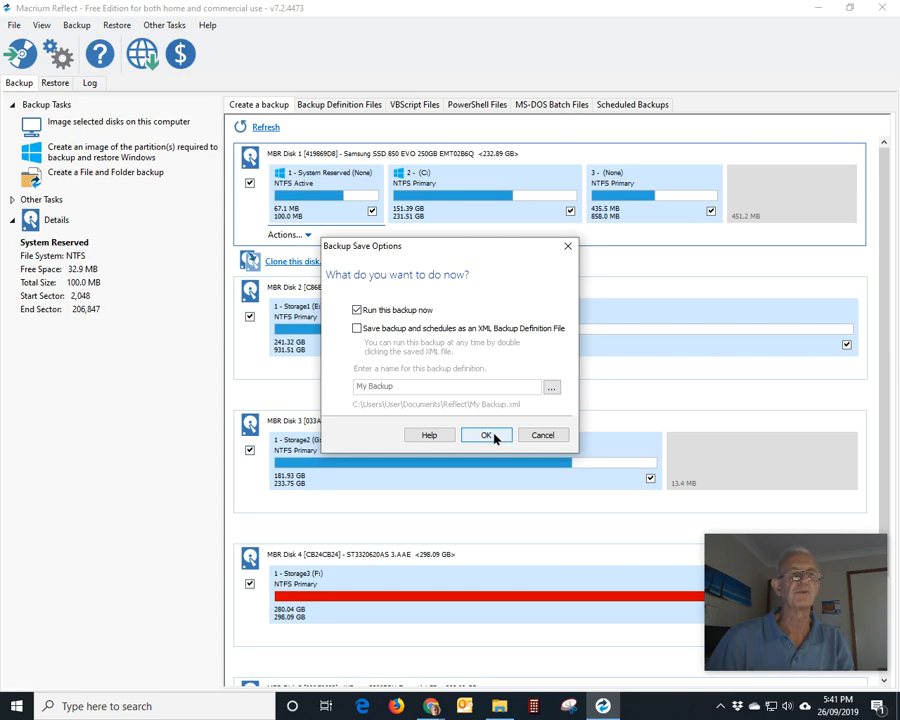
{"action": "mouse_move", "coordinate": [494, 438]}
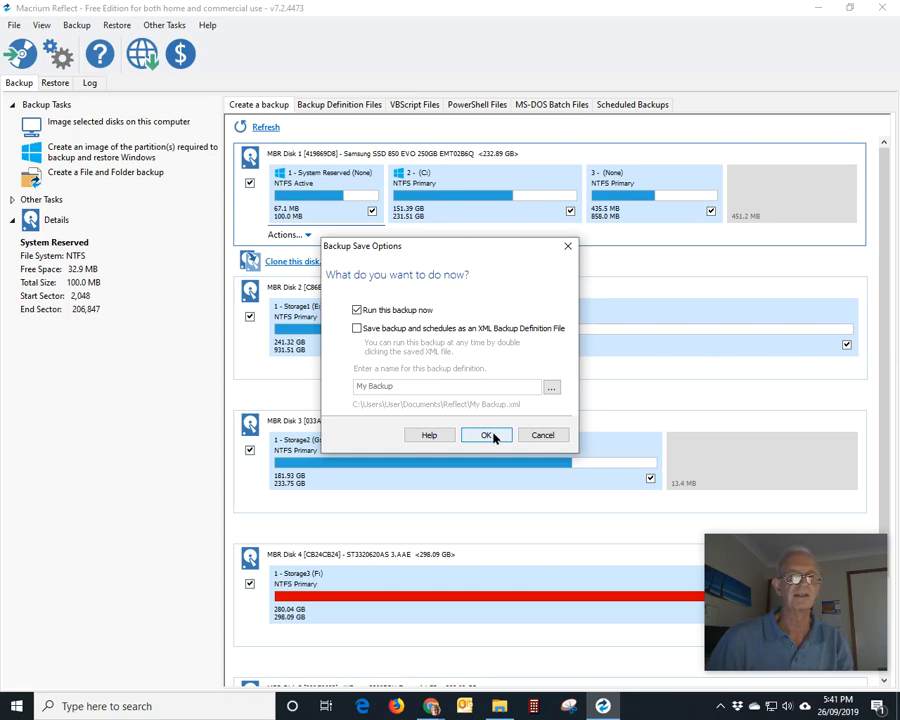
{"action": "left_click", "coordinate": [488, 434]}
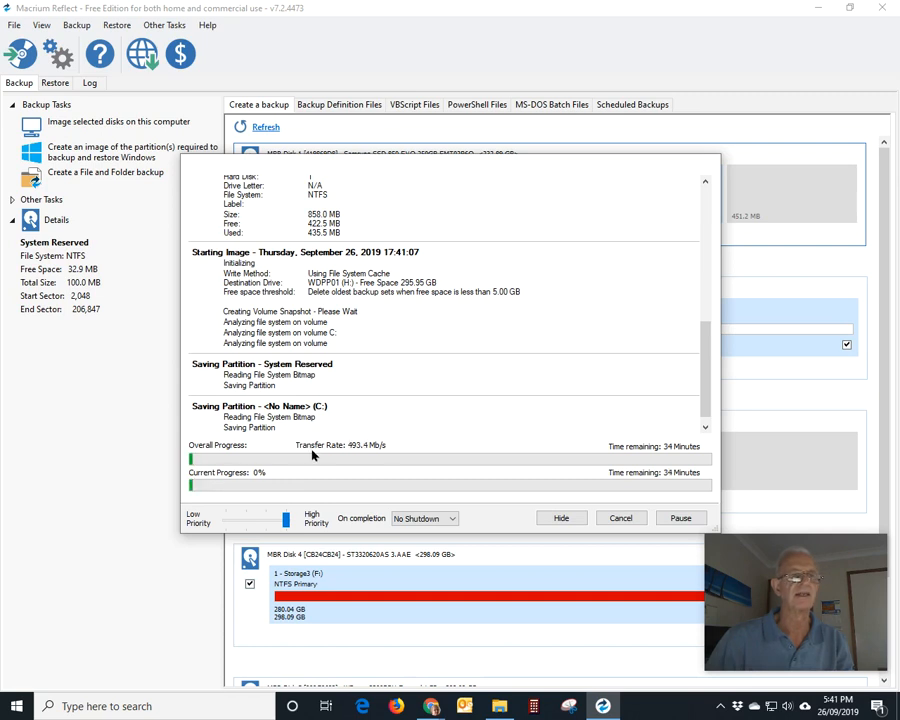
{"action": "mouse_move", "coordinate": [560, 464]}
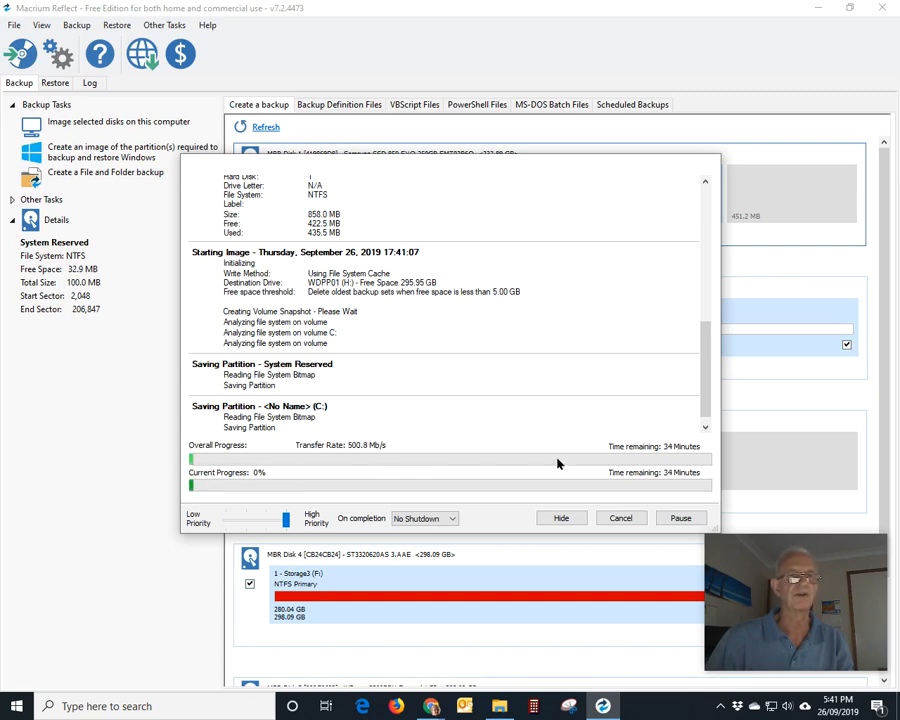
{"action": "mouse_move", "coordinate": [678, 458]}
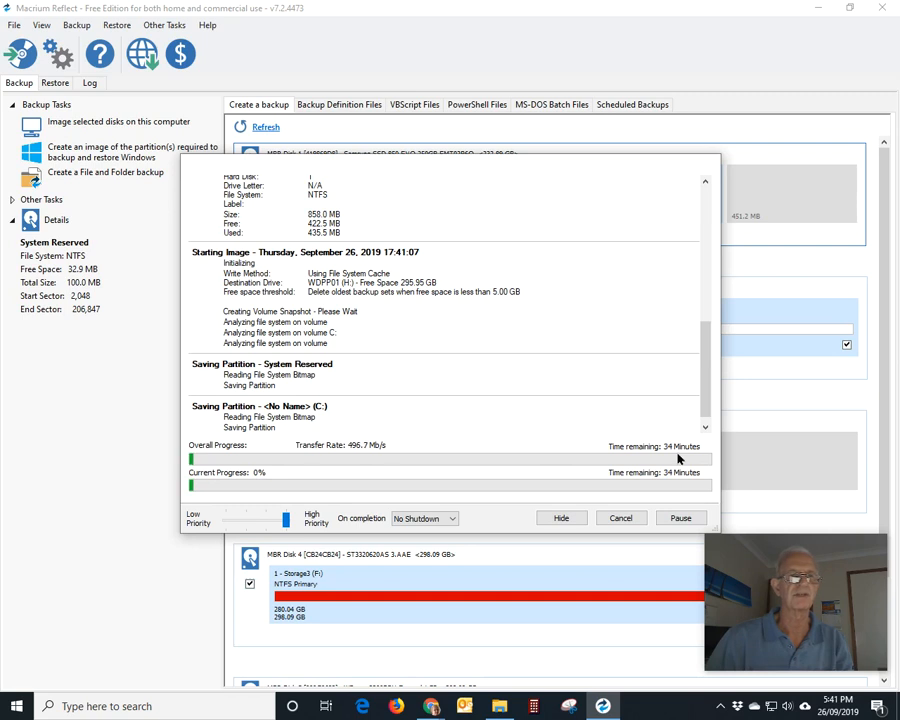
{"action": "mouse_move", "coordinate": [536, 396]}
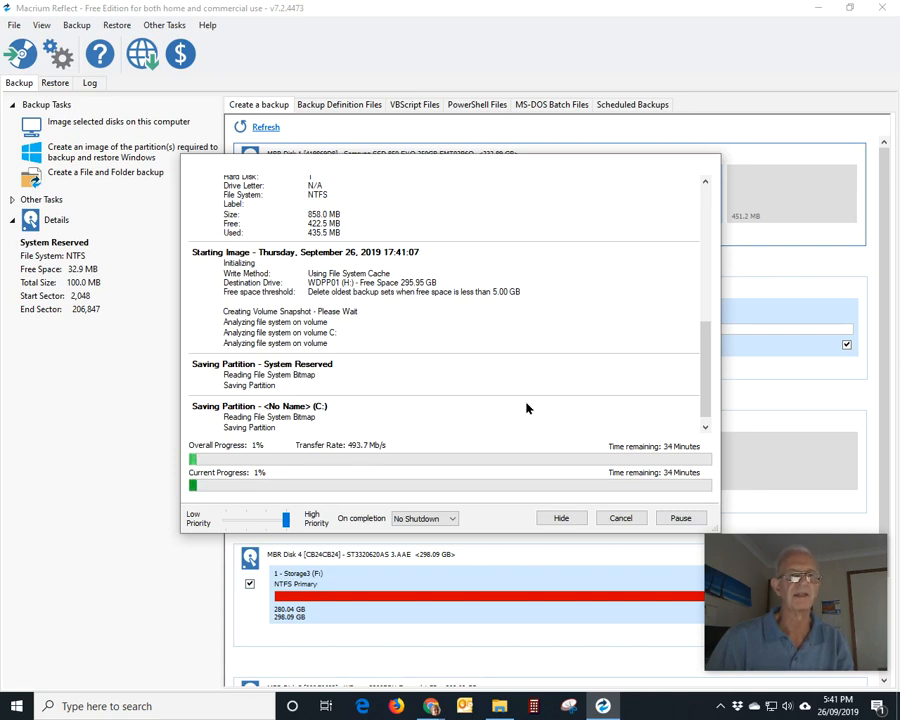
{"action": "mouse_move", "coordinate": [476, 420]}
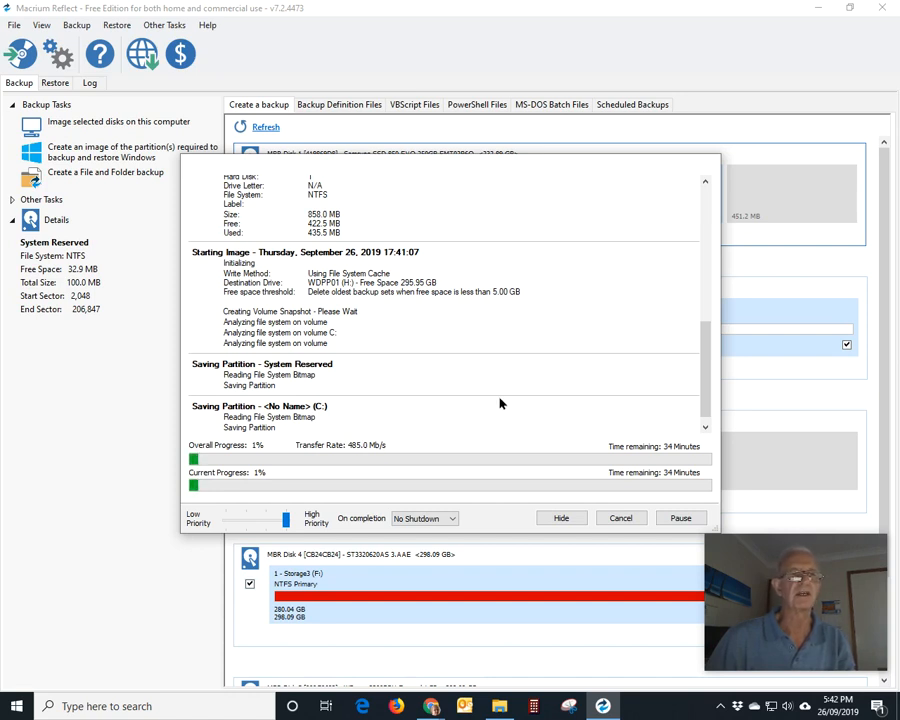
{"action": "mouse_move", "coordinate": [488, 396]}
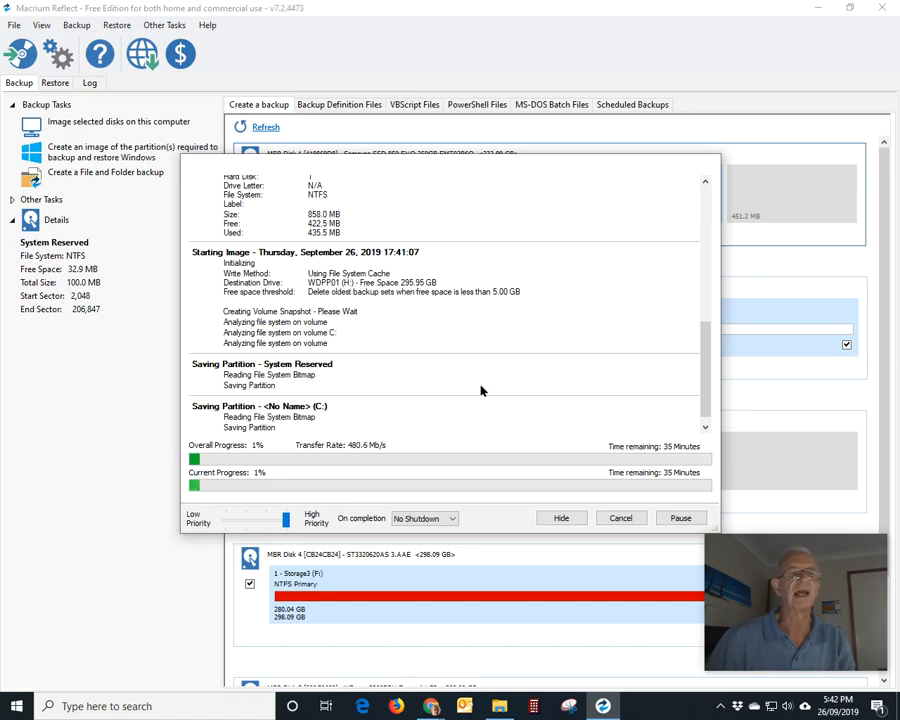
{"action": "mouse_move", "coordinate": [352, 322]}
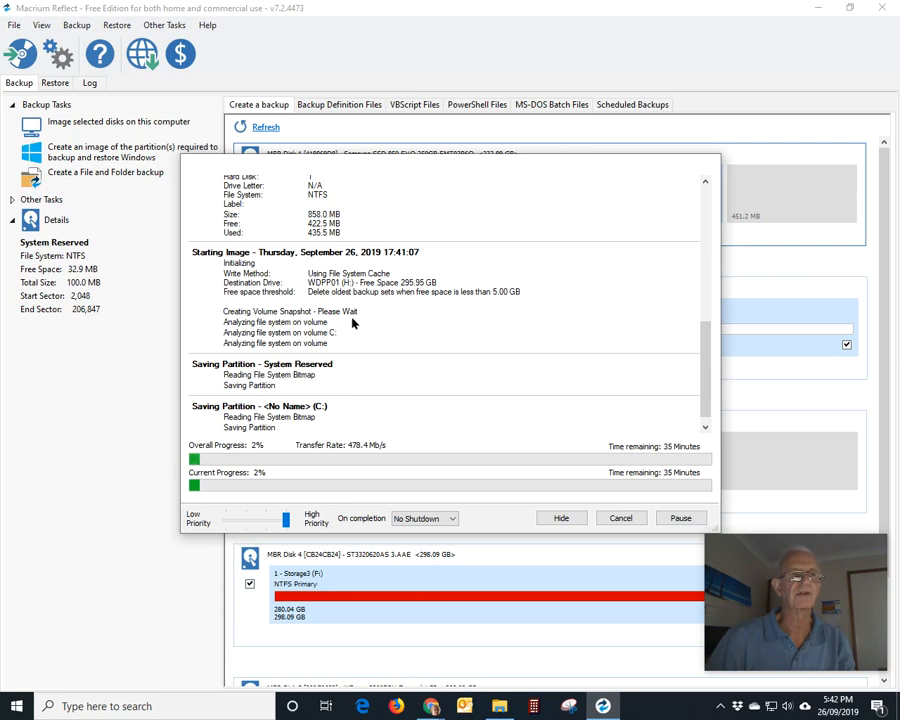
{"action": "mouse_move", "coordinate": [292, 432]}
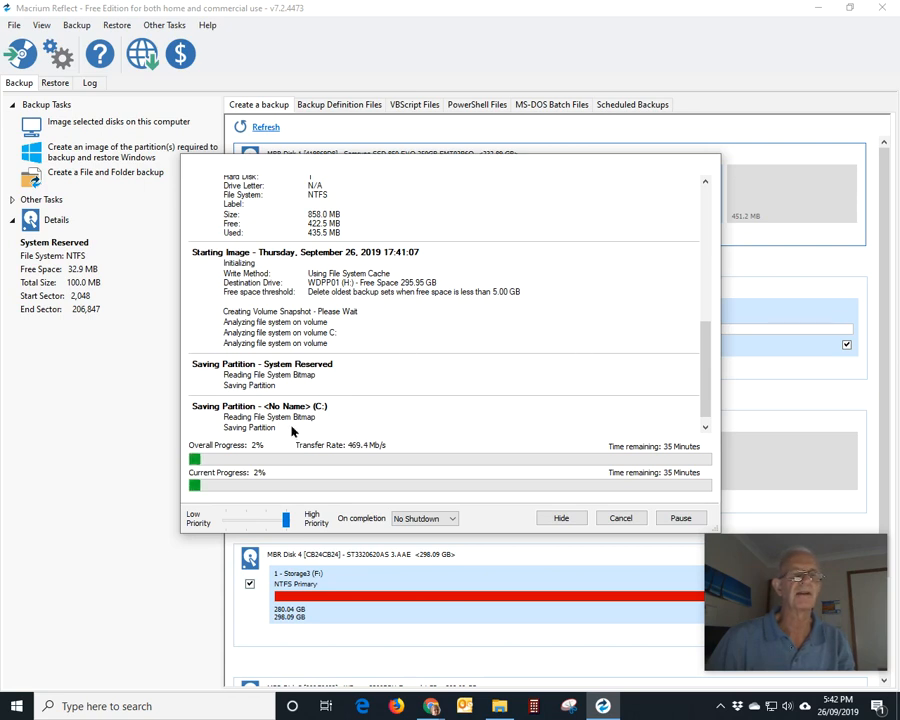
{"action": "mouse_move", "coordinate": [356, 412]}
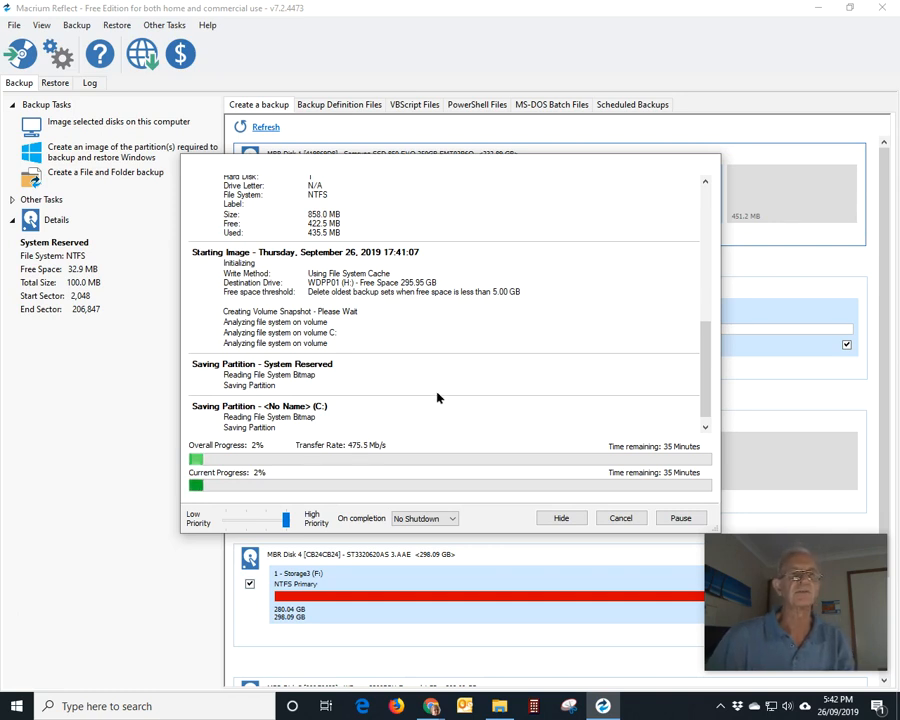
{"action": "mouse_move", "coordinate": [448, 406]}
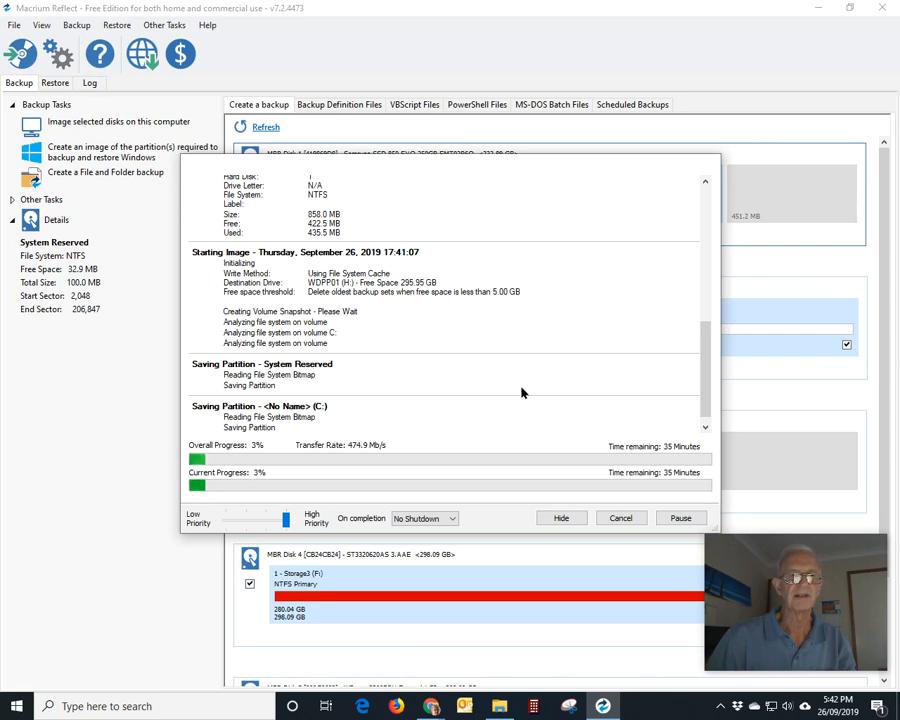
{"action": "mouse_move", "coordinate": [548, 398]}
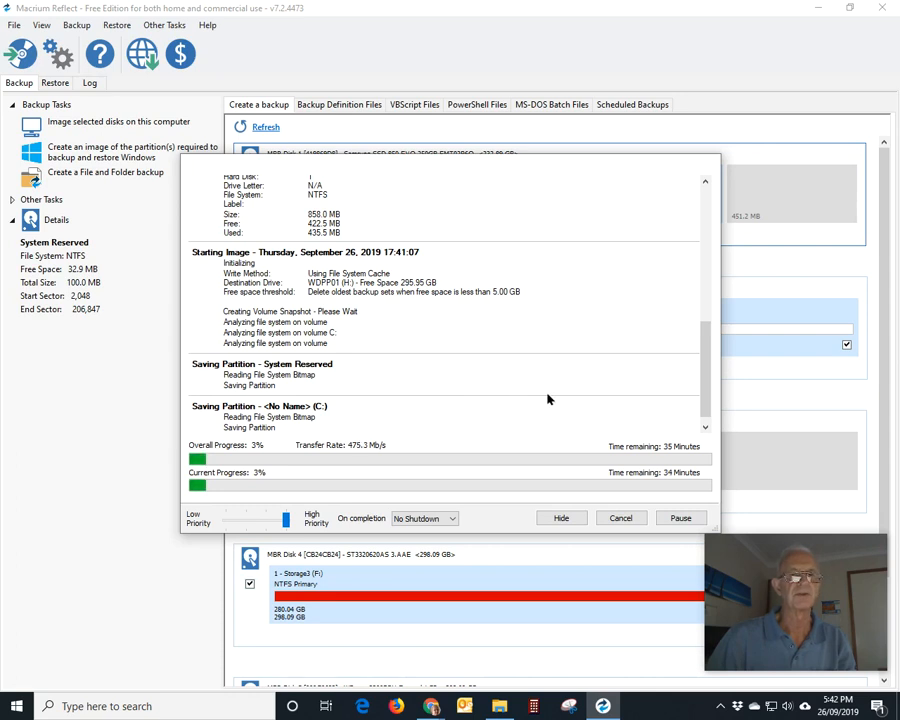